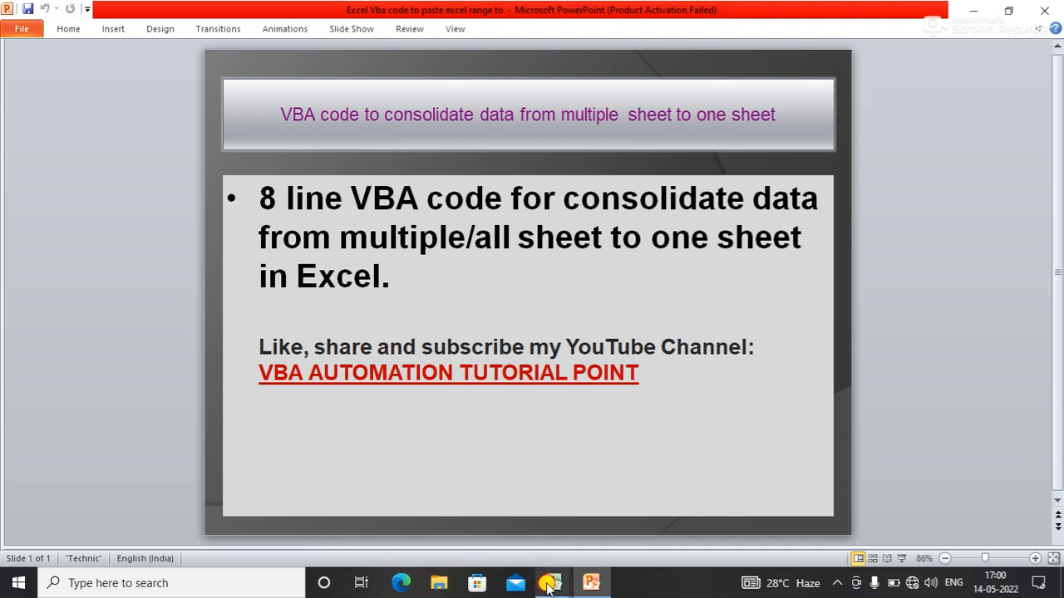
mouse_move(551, 582)
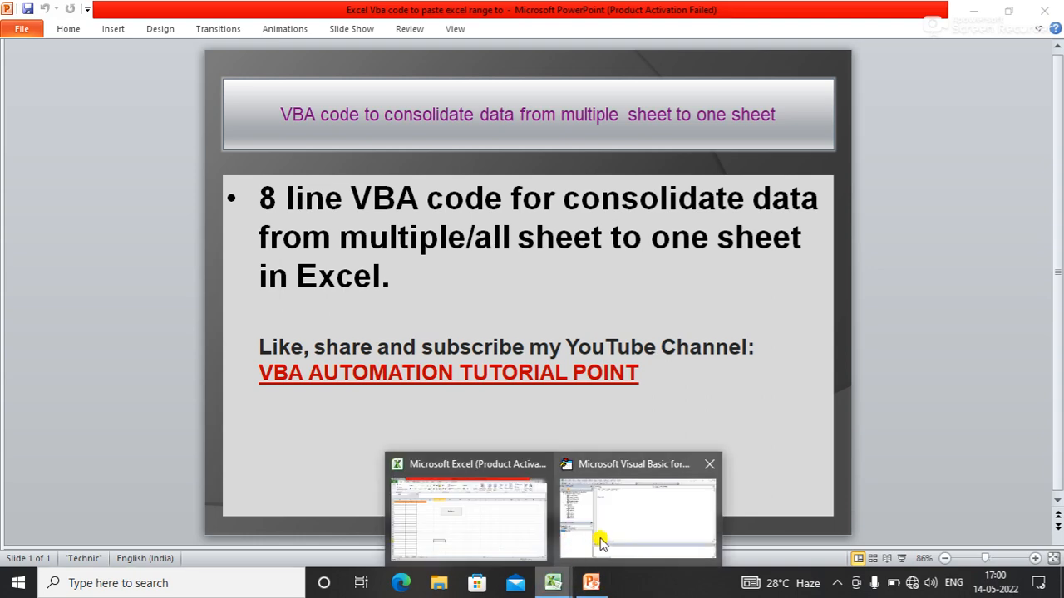
Switch from the PowerPoint title slide to the Excel practice workbook
left_click(637, 515)
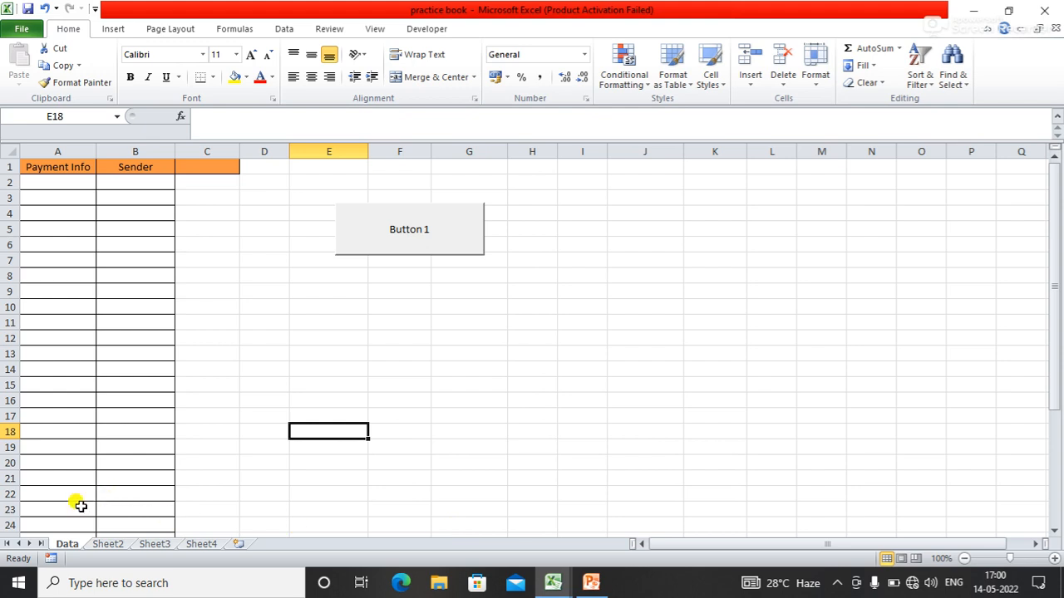
mouse_move(114, 378)
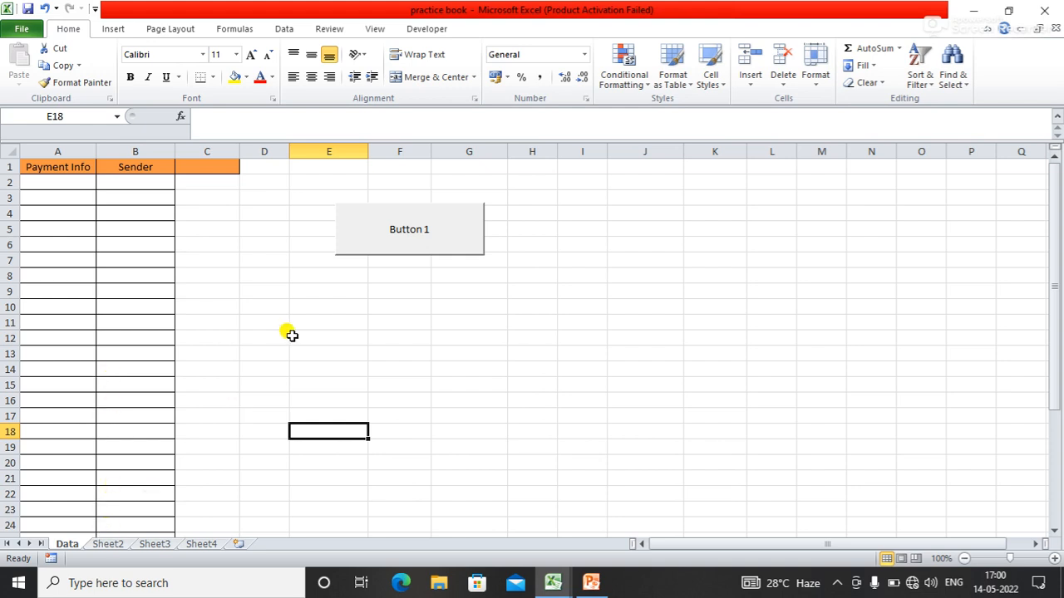
mouse_move(536, 564)
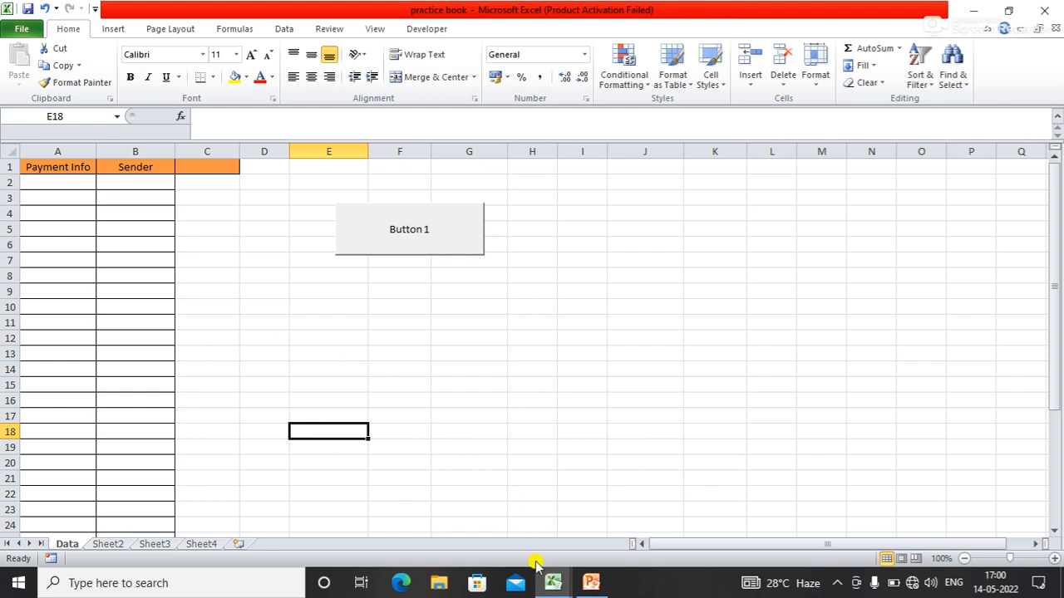
mouse_move(552, 582)
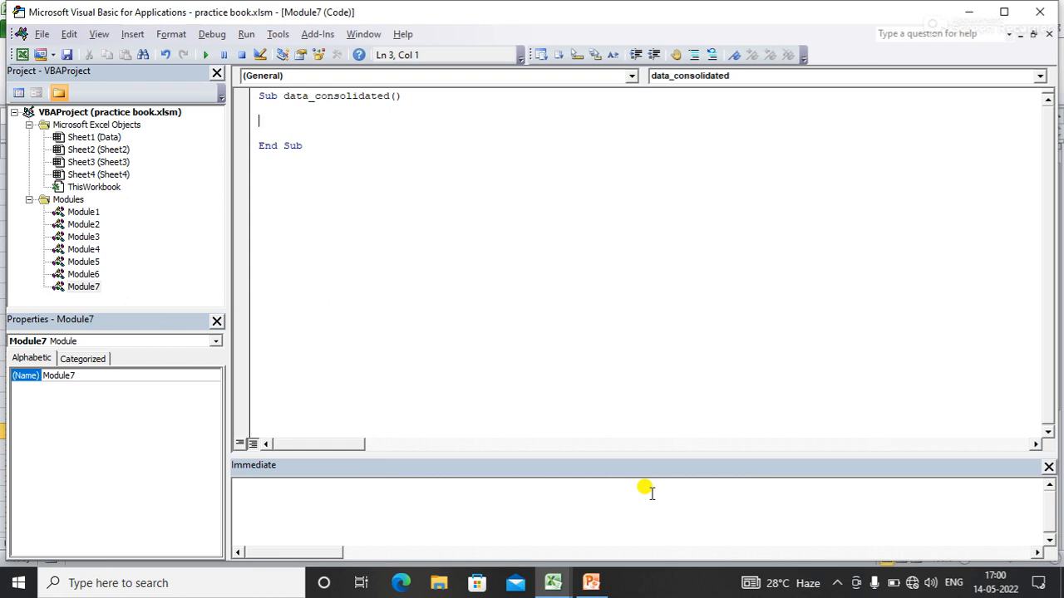
Add the line Set sht = ThisWorkbook.Sheets("Data") to data_consolidated
type("SET")
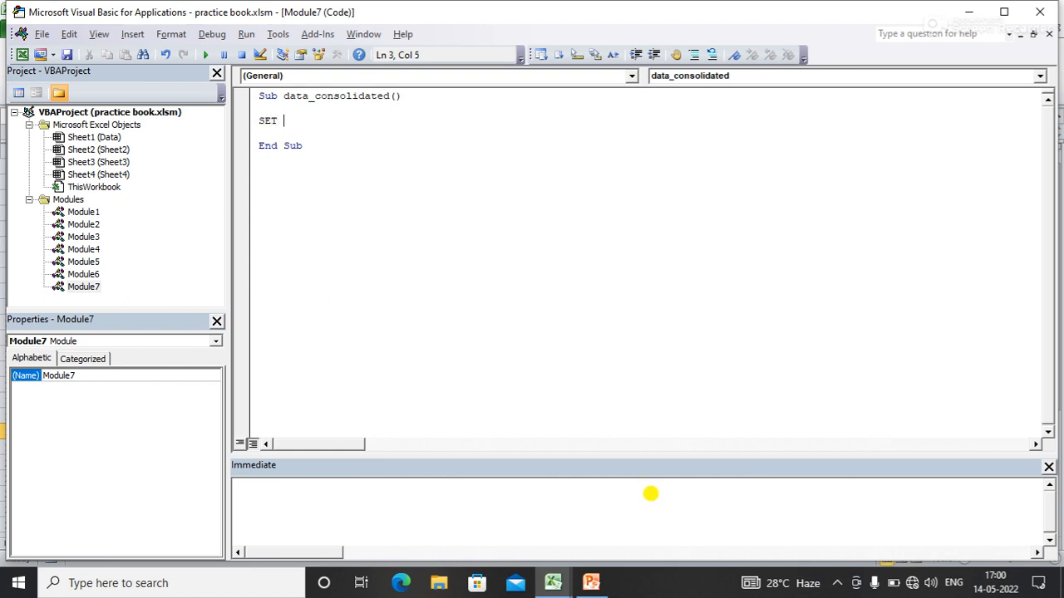
type("SHT")
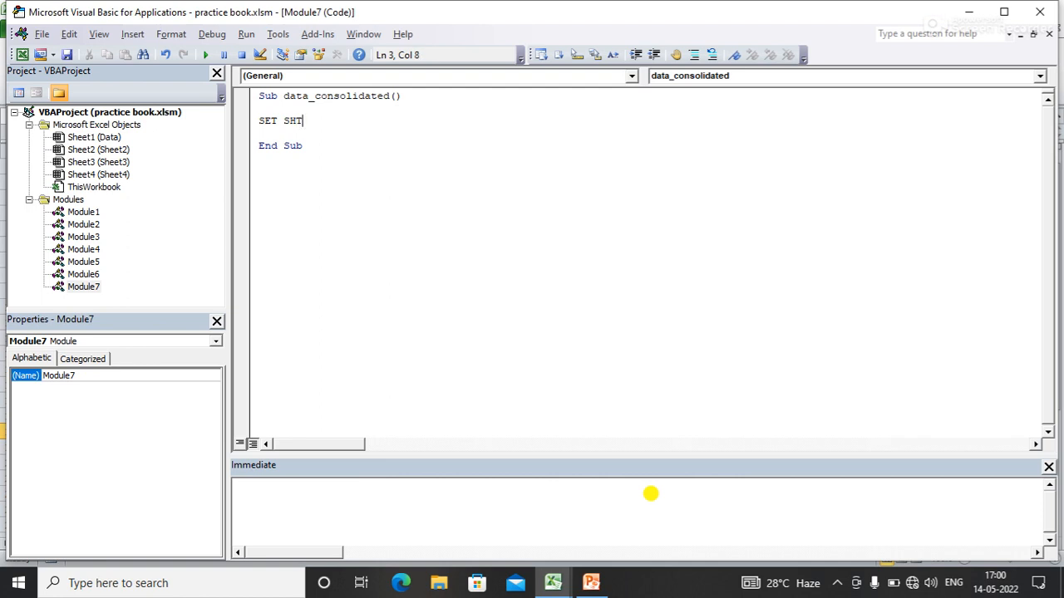
type("=")
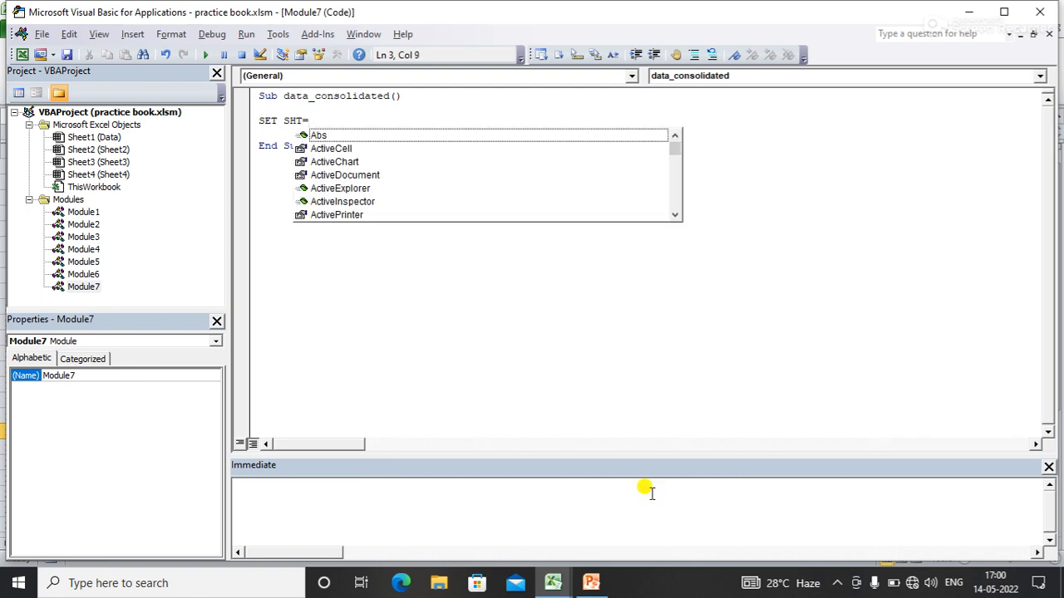
type("ThisWorkbook")
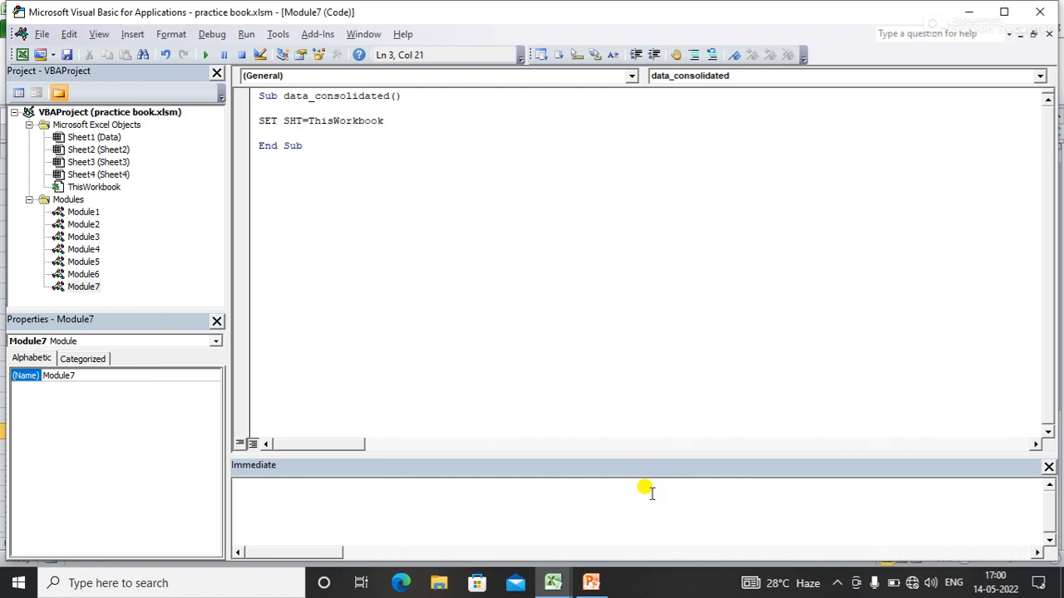
type(".Sheets(\"")
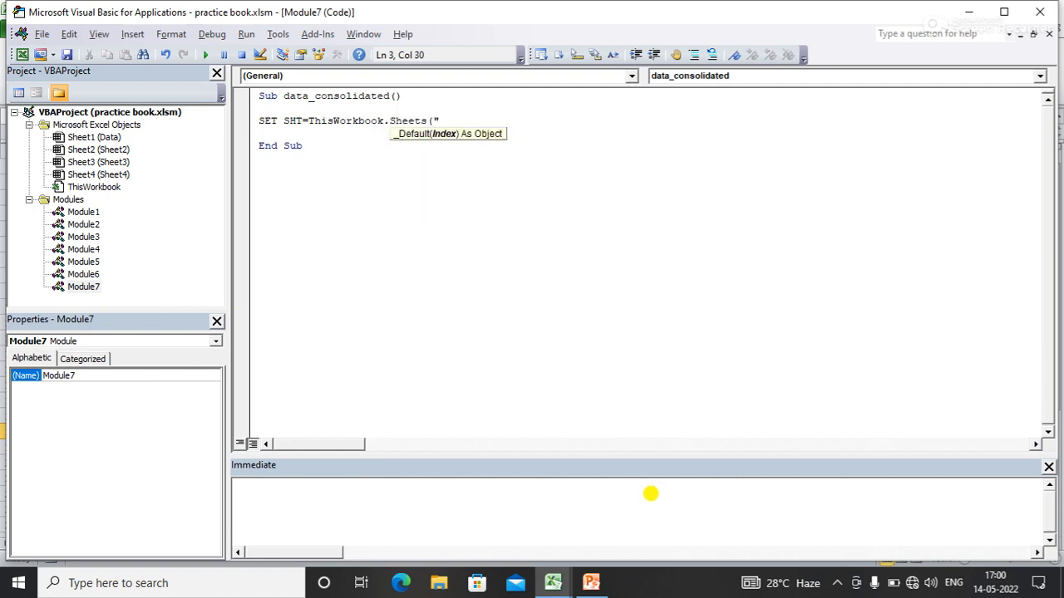
type("DA")
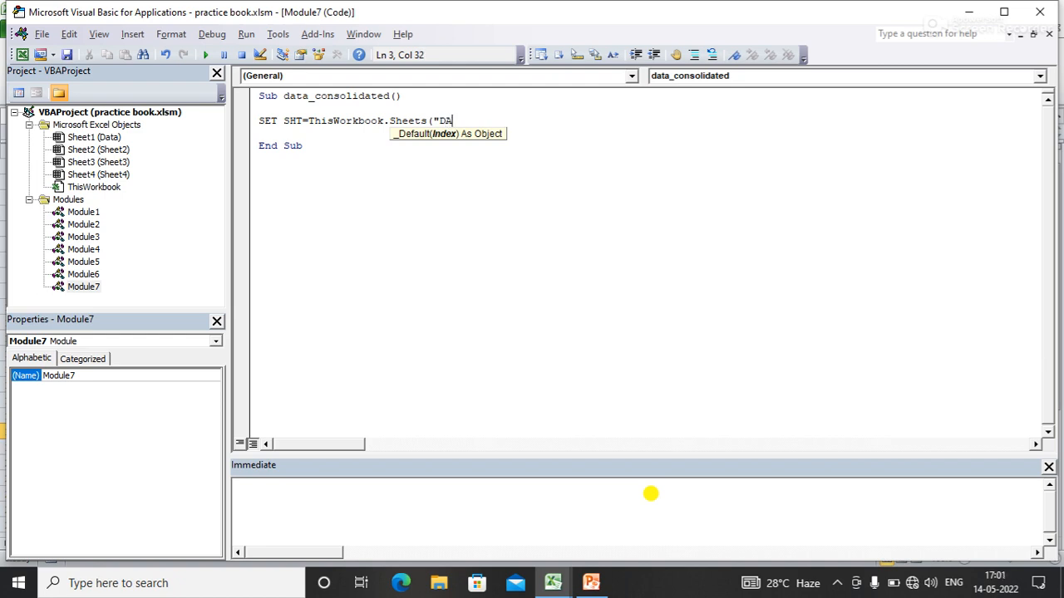
type("ta\")")
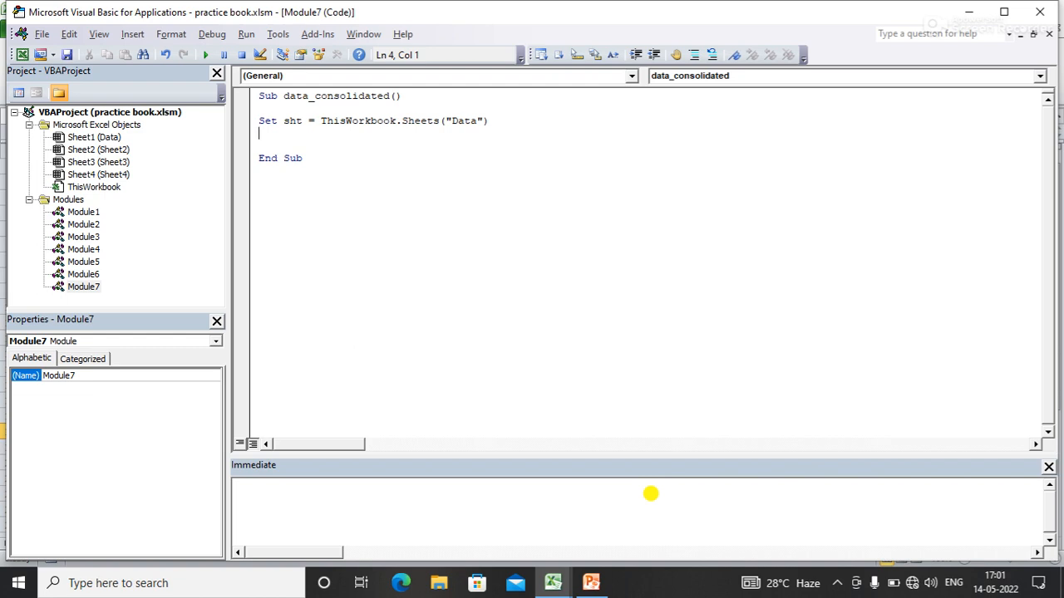
Add the loop line For Each obj In ThisWorkbook.Sheets
type("FOR")
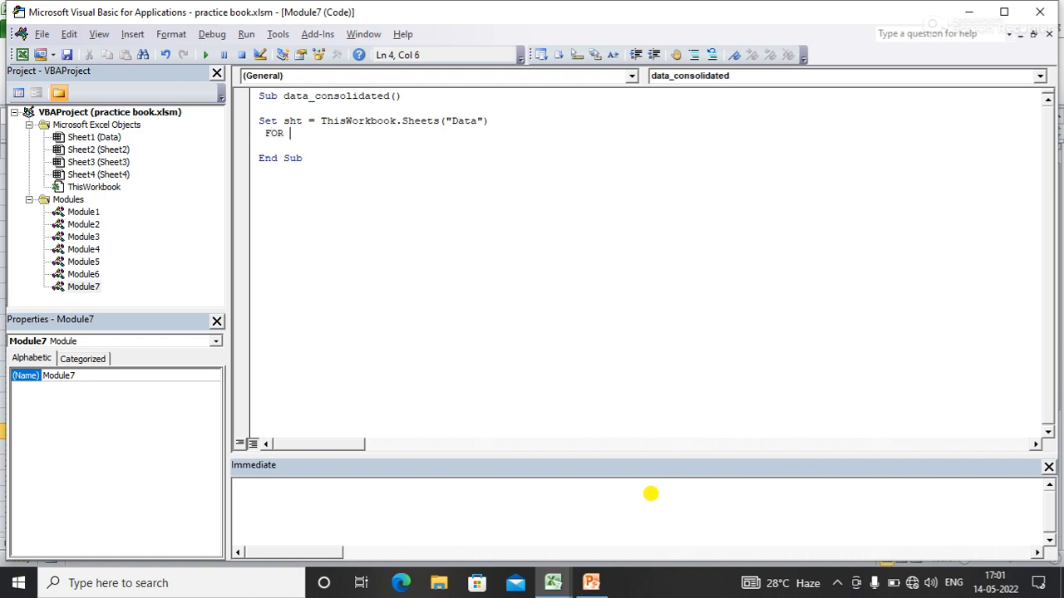
type("EACH")
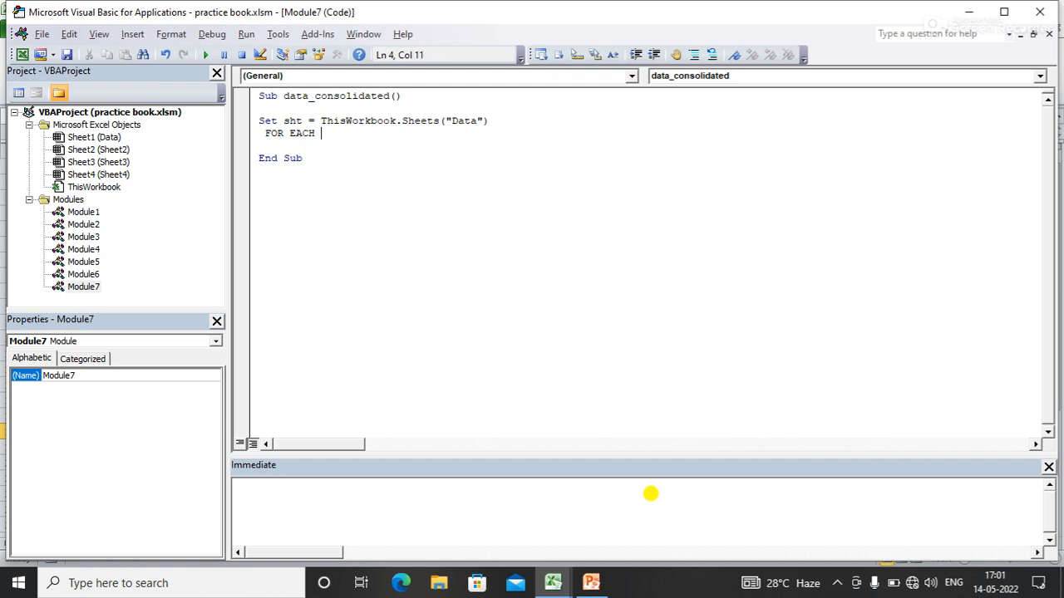
type("OBJ IN")
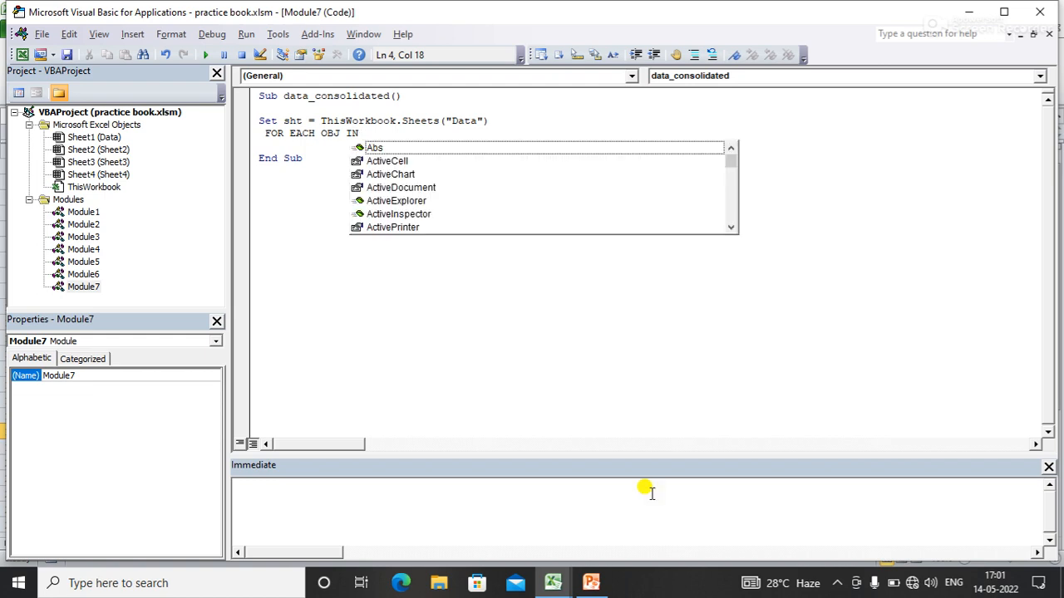
type("ThisWorkbook")
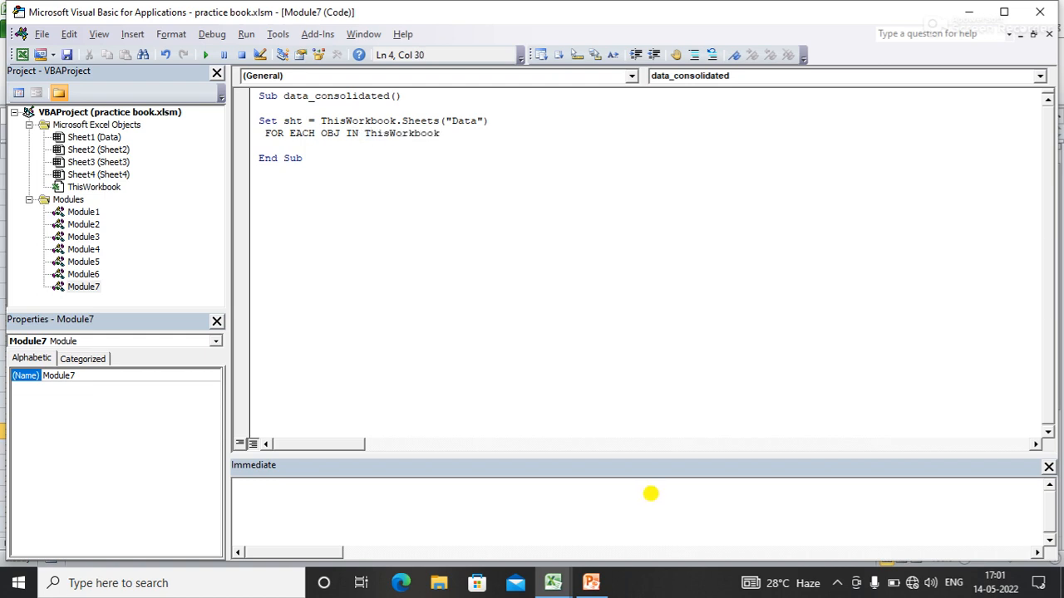
type(".Sheets")
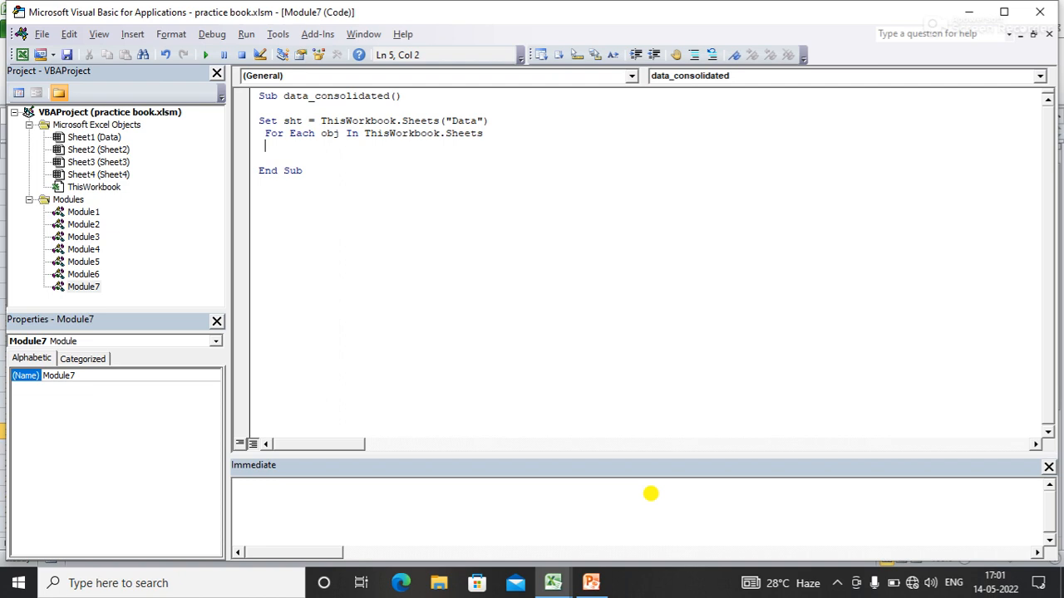
Add the condition If obj.Name <> "Data" Then inside the loop
type("I")
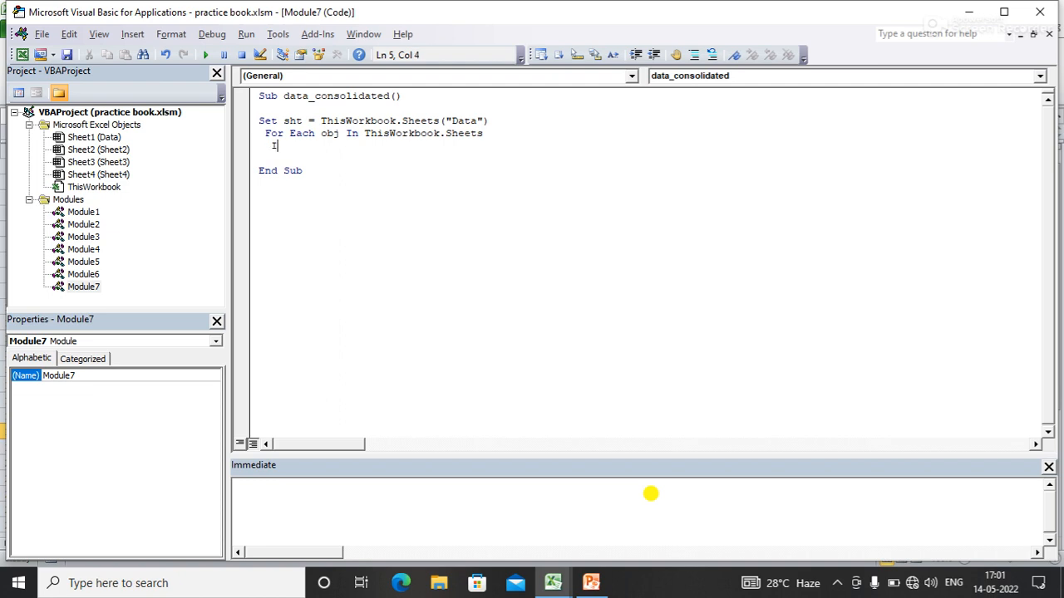
type("F O")
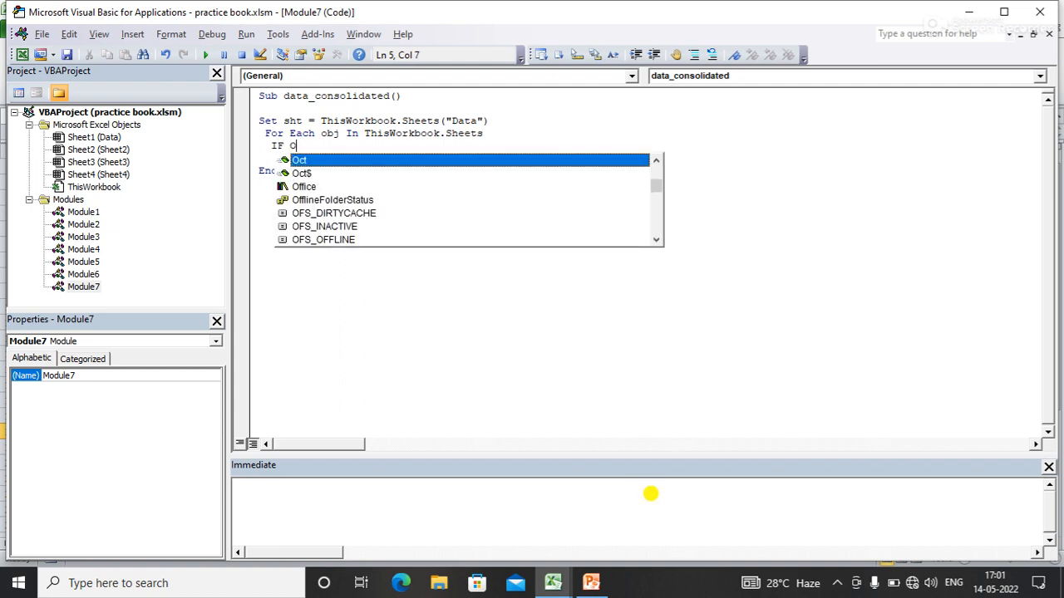
type("BJ.")
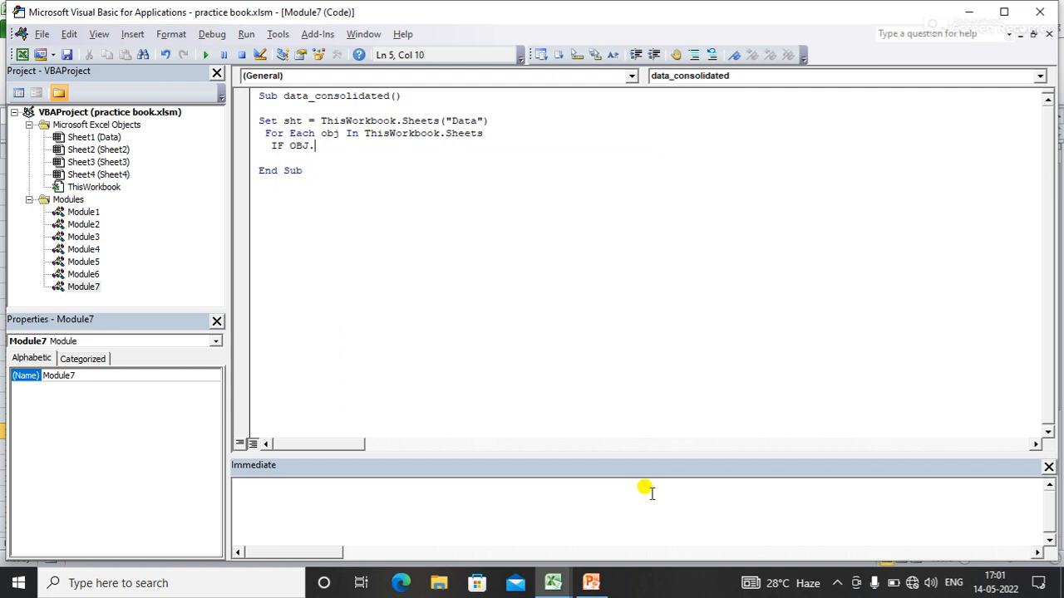
type("NAME<>")
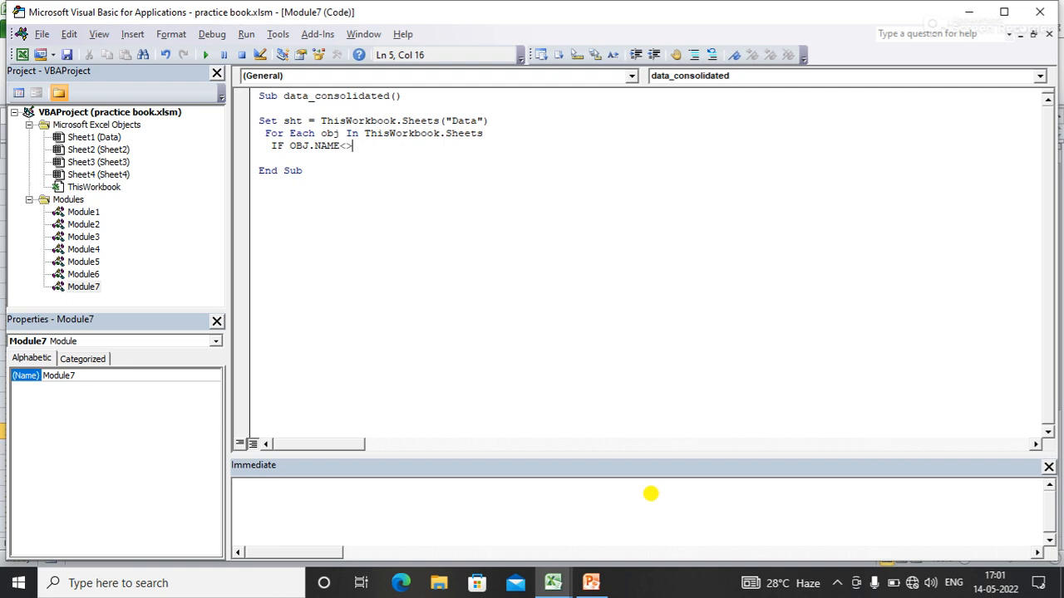
type("\"Dt")
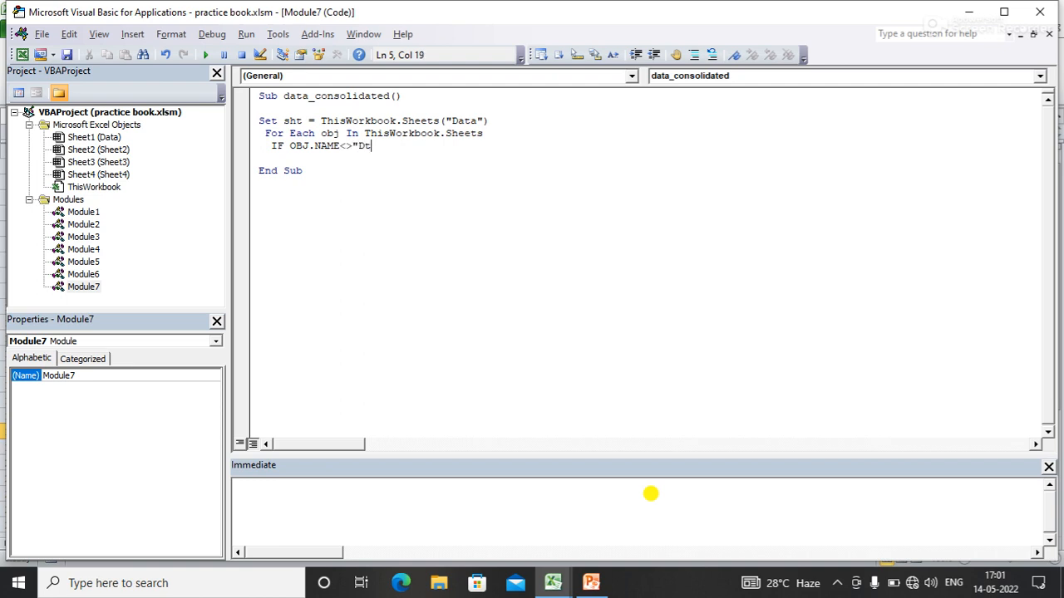
type("ata")
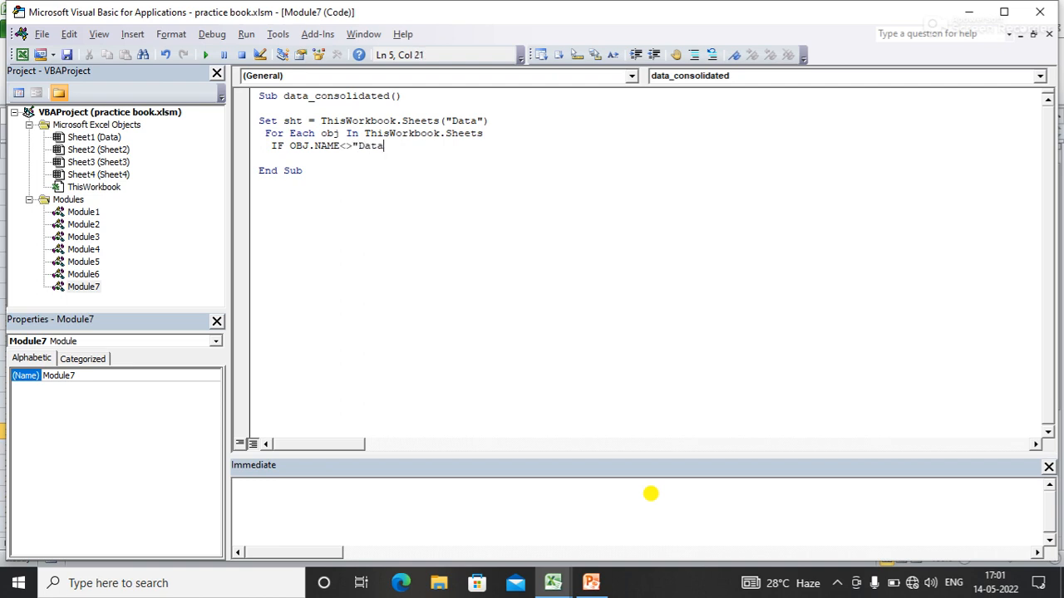
type("\" THEN")
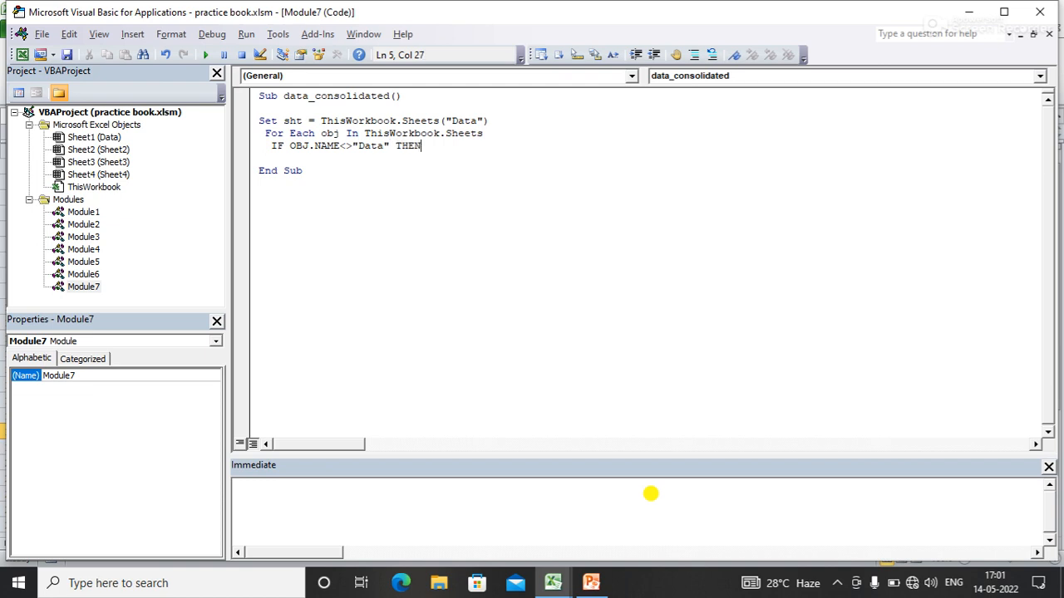
key("enter")
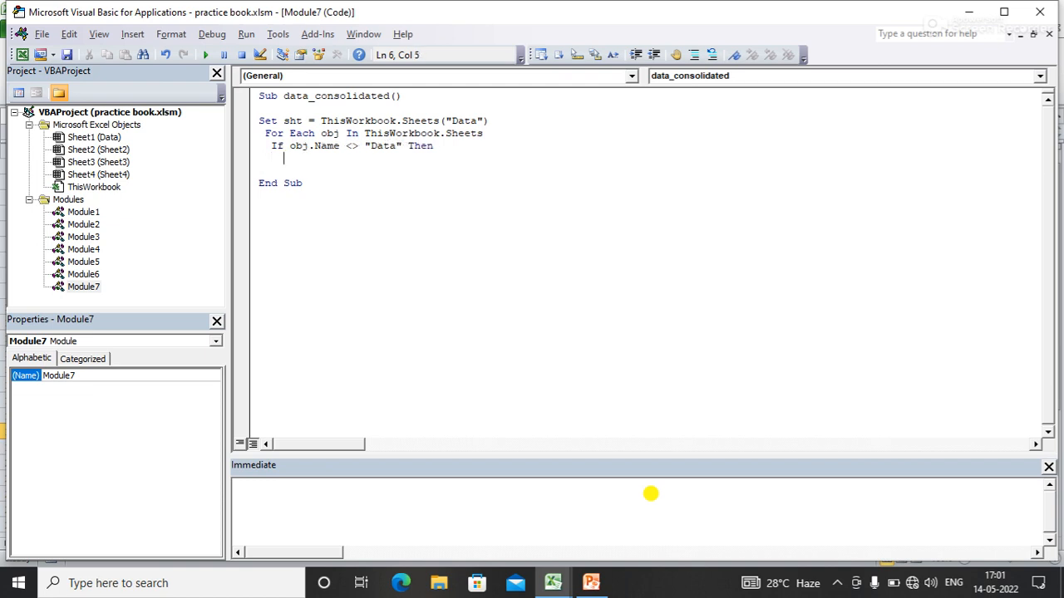
Compute emp_row from sht.Cells(Rows.Count, 1).End(xlUp).Row on the Data sheet
type("Em")
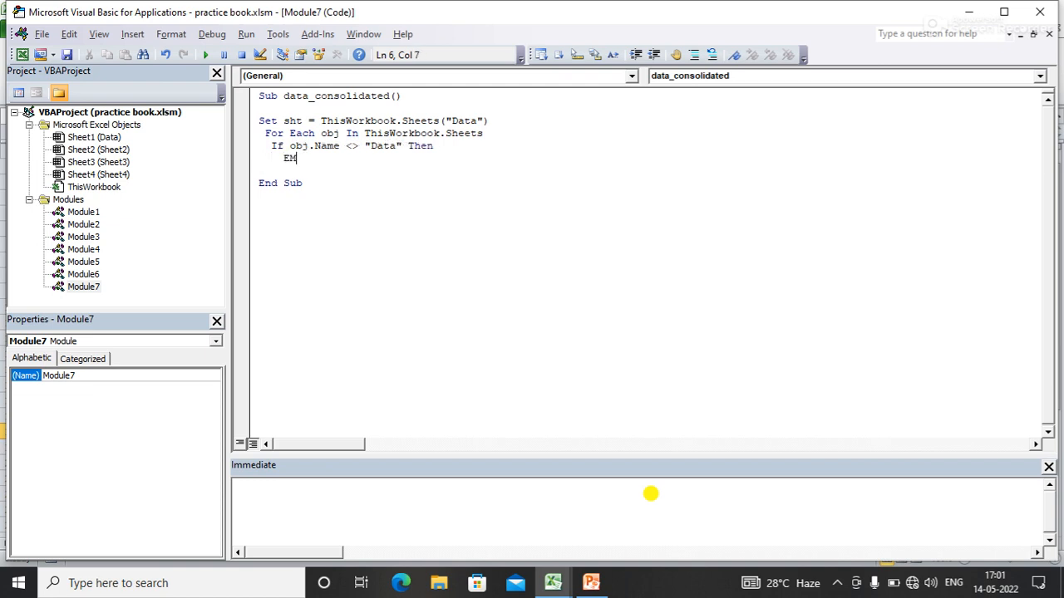
type("P_")
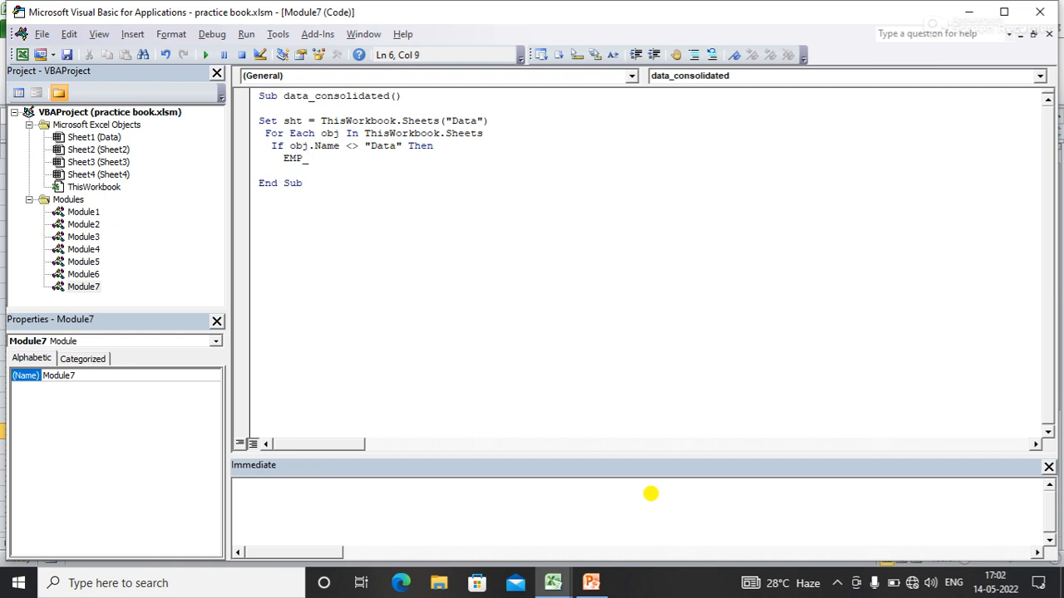
type("ROW=")
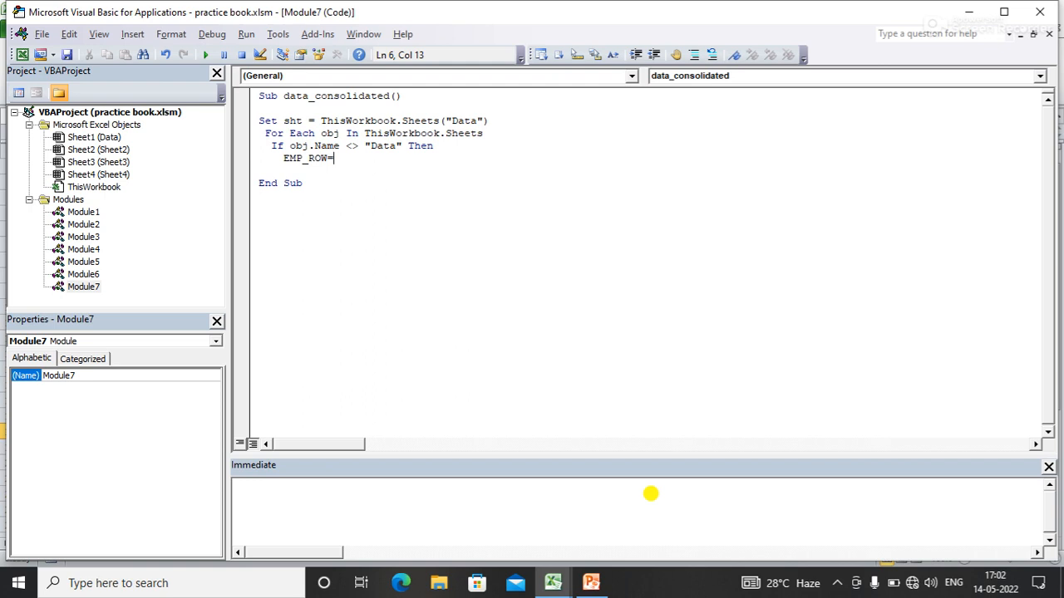
type("SH")
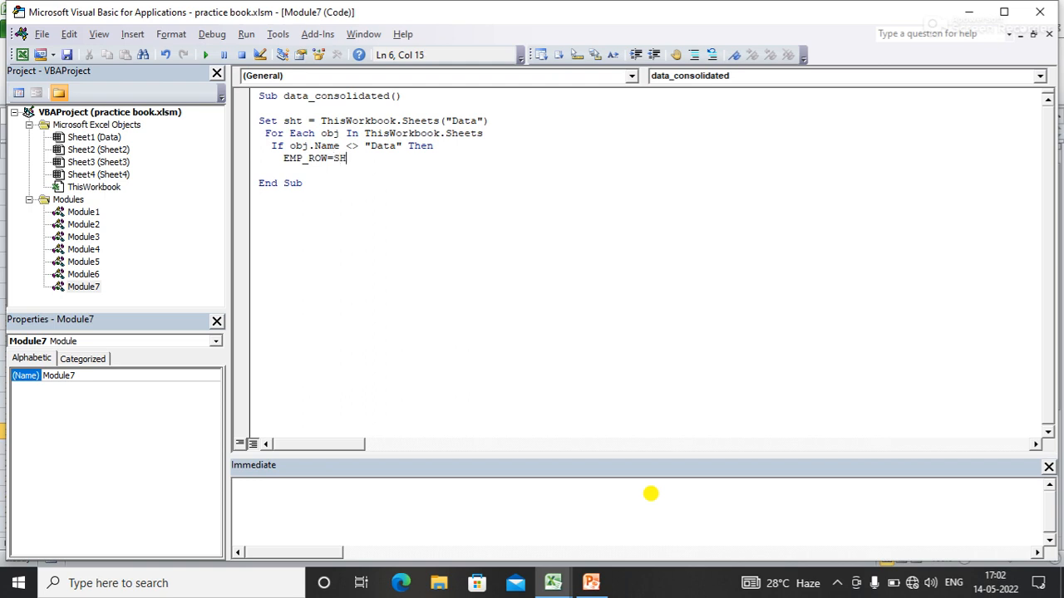
type("T.CE")
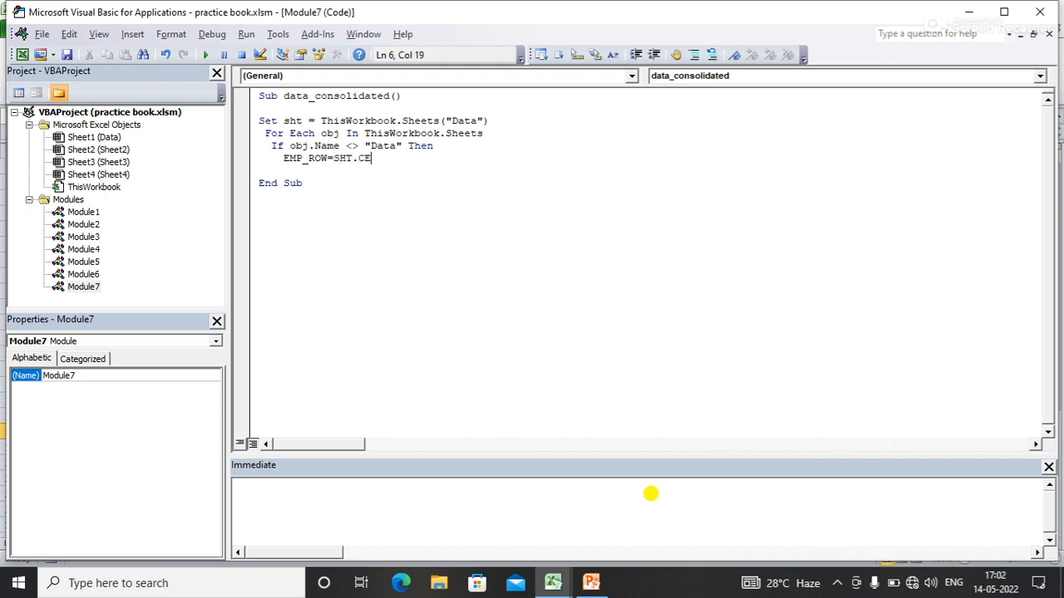
type("LLS(")
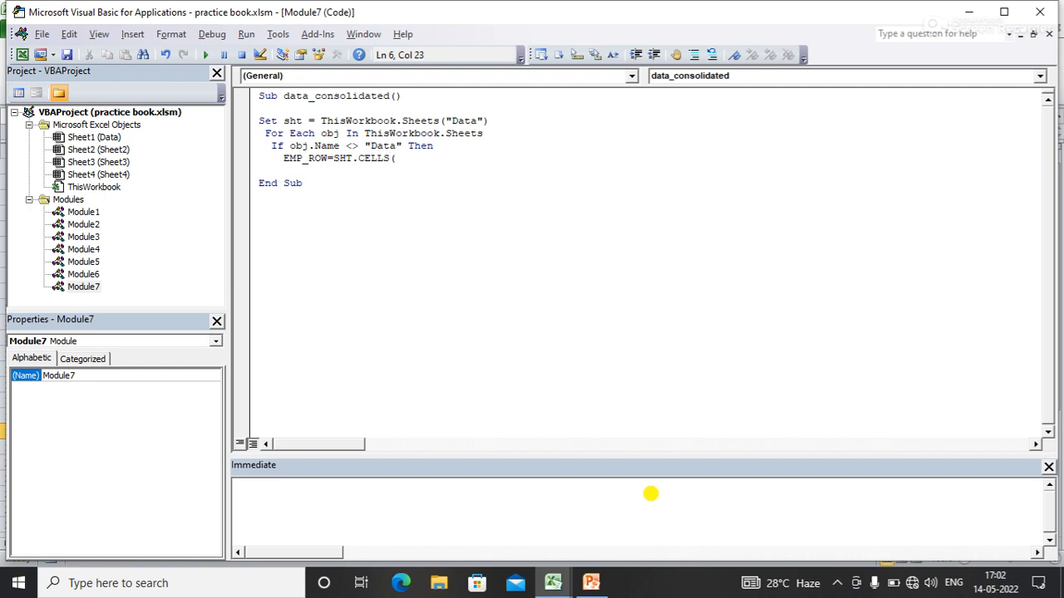
type("ROWS.Count,1")
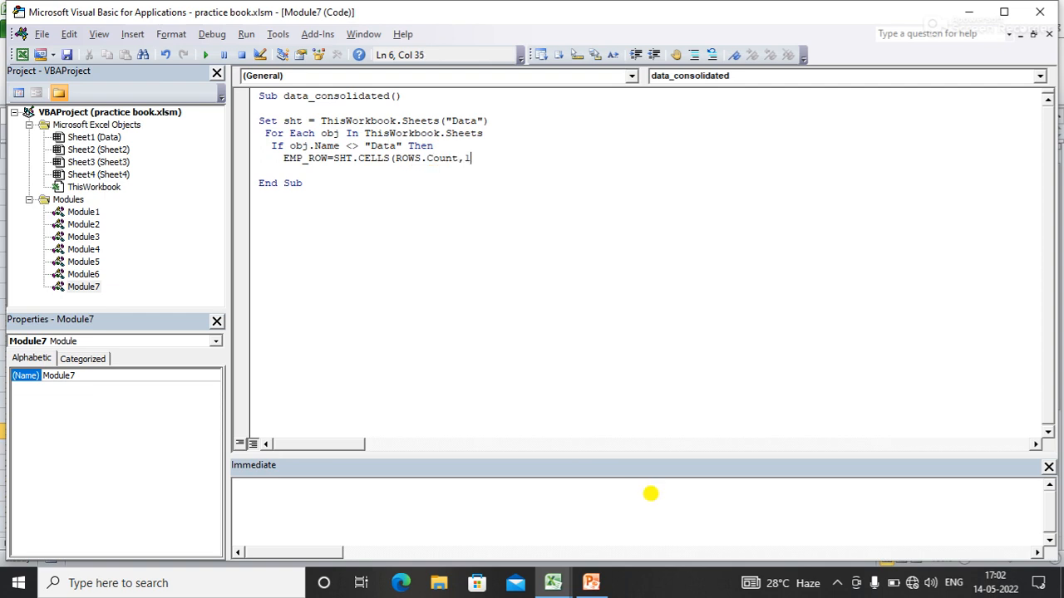
type(").")
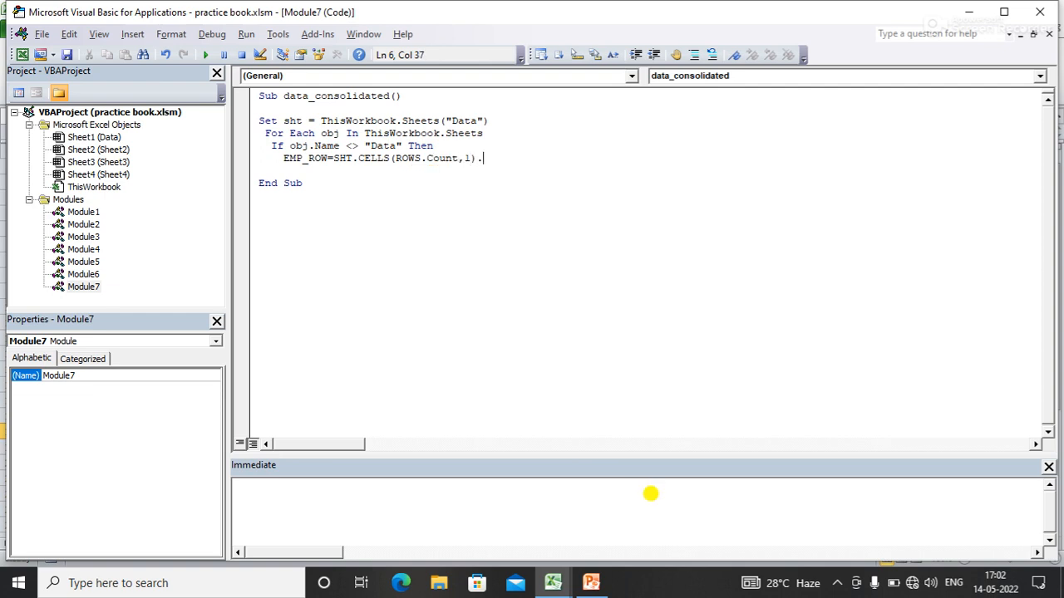
type("END(")
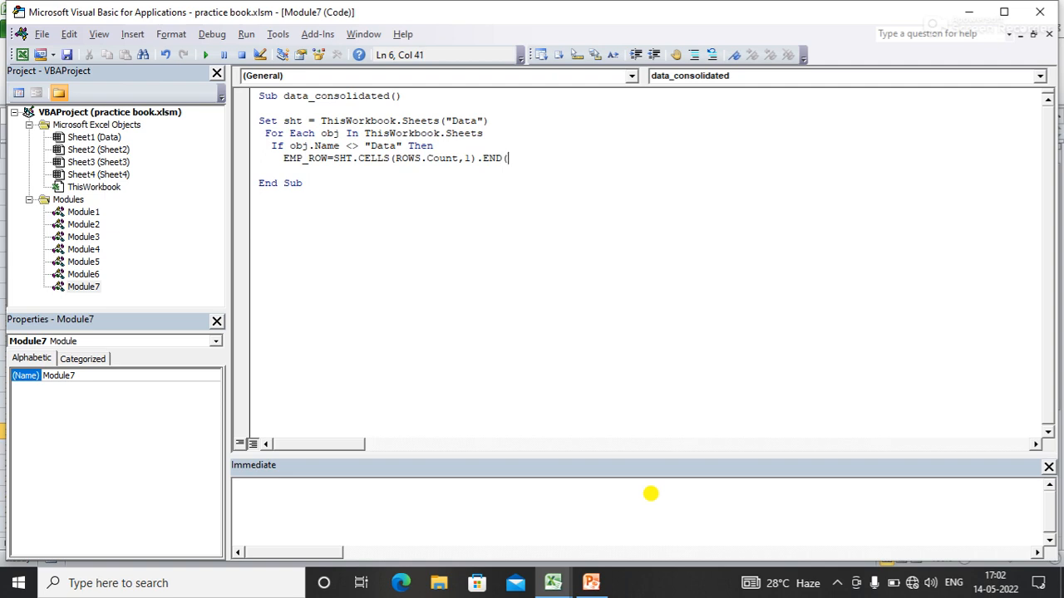
type("XLUP")
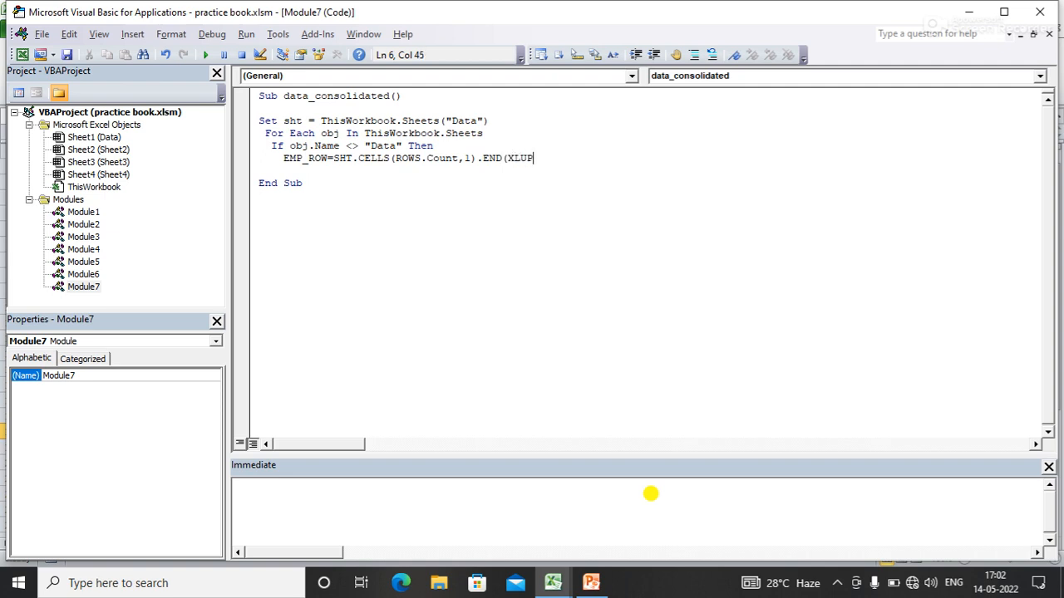
type(").R")
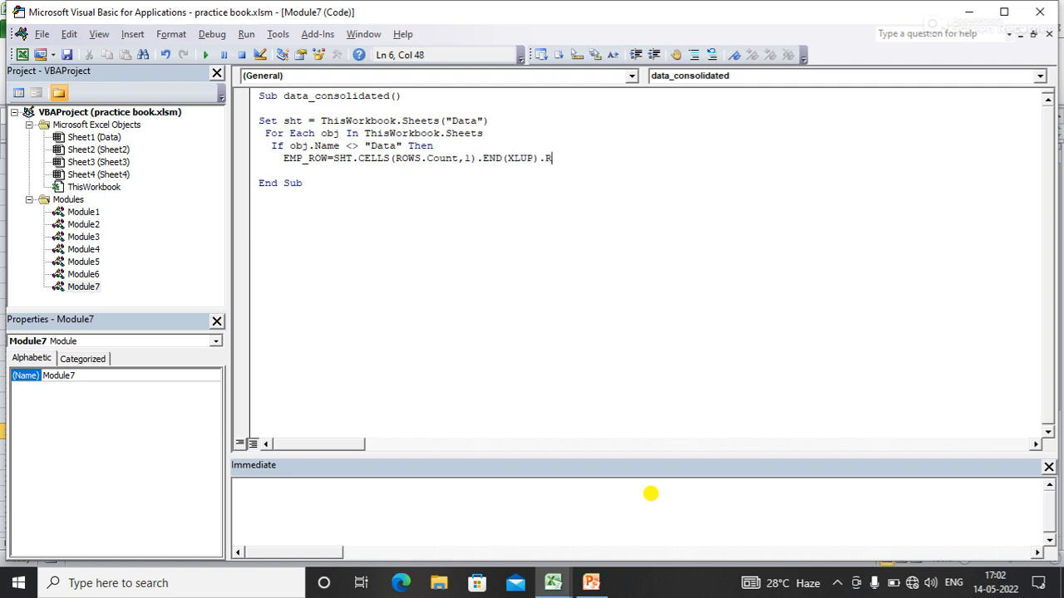
type("OW")
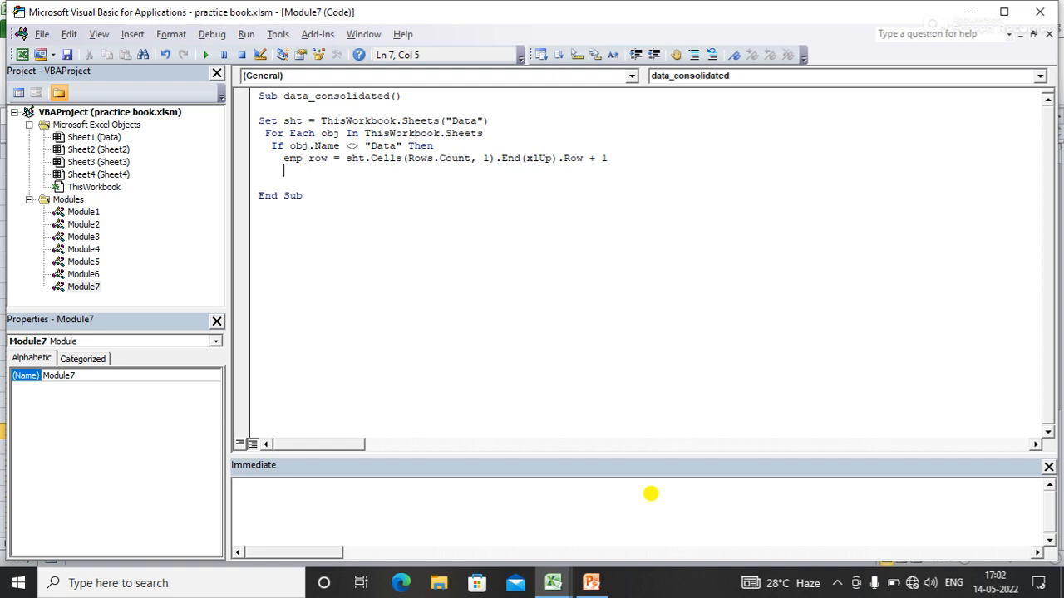
Compute new_row as obj.Cells(Rows.Count, 1).End(xlUp).Row for each sheet
type("NE")
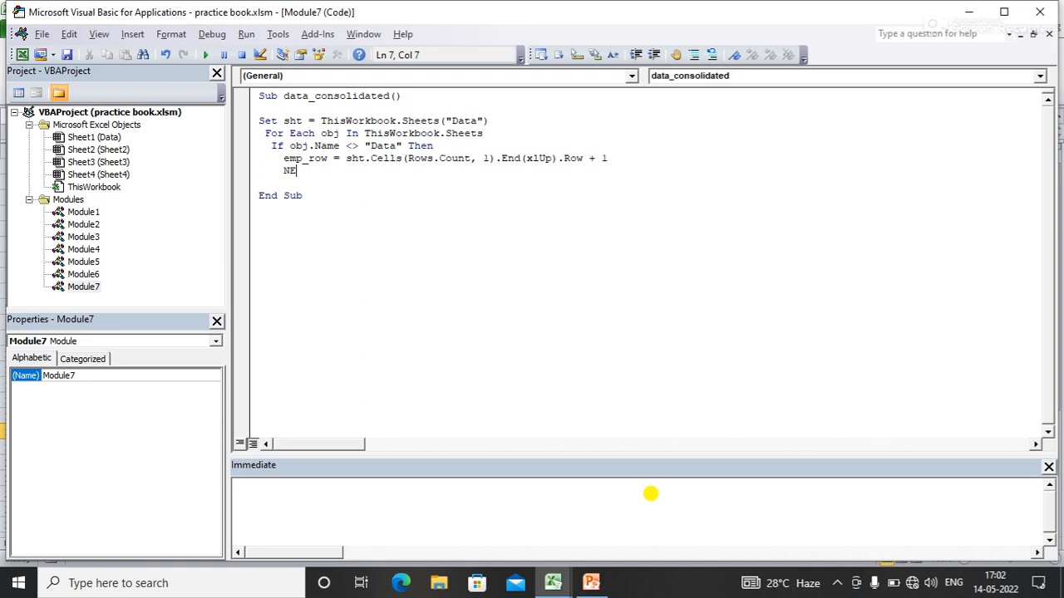
type("W_R")
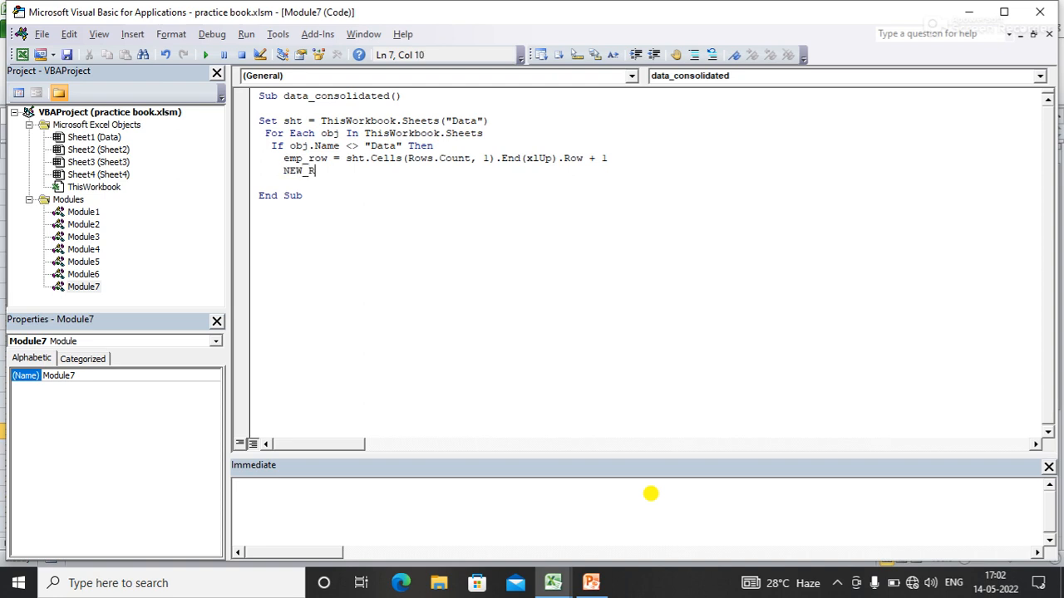
type("OW=")
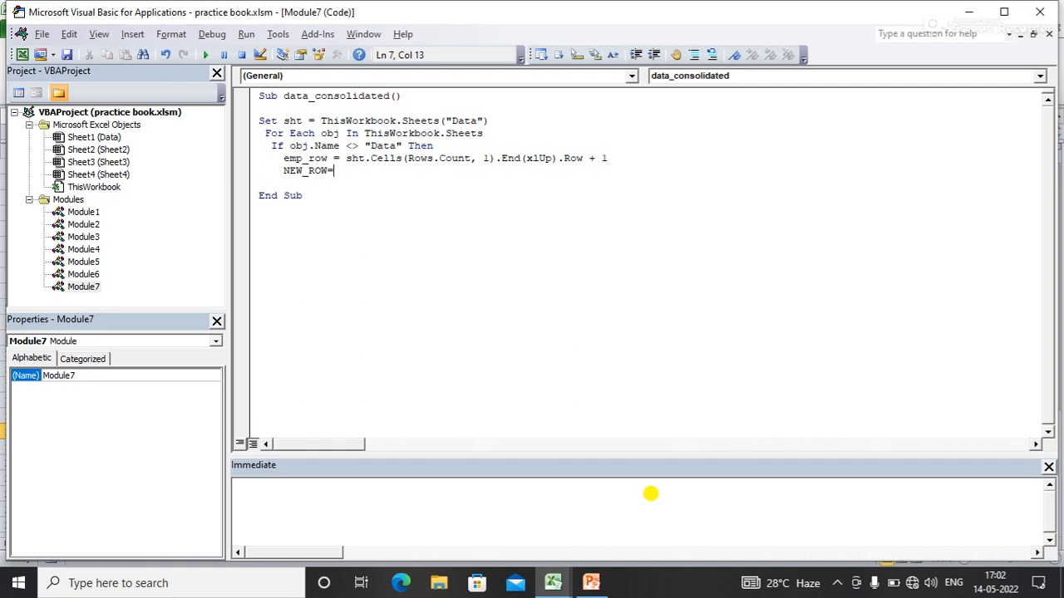
type("OBJ")
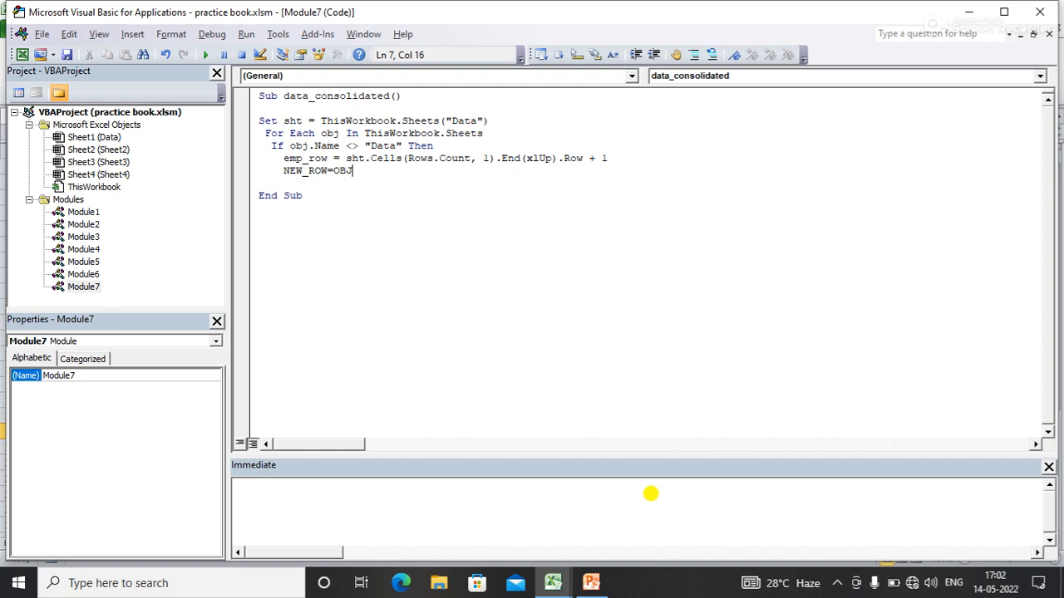
type(".CELLS")
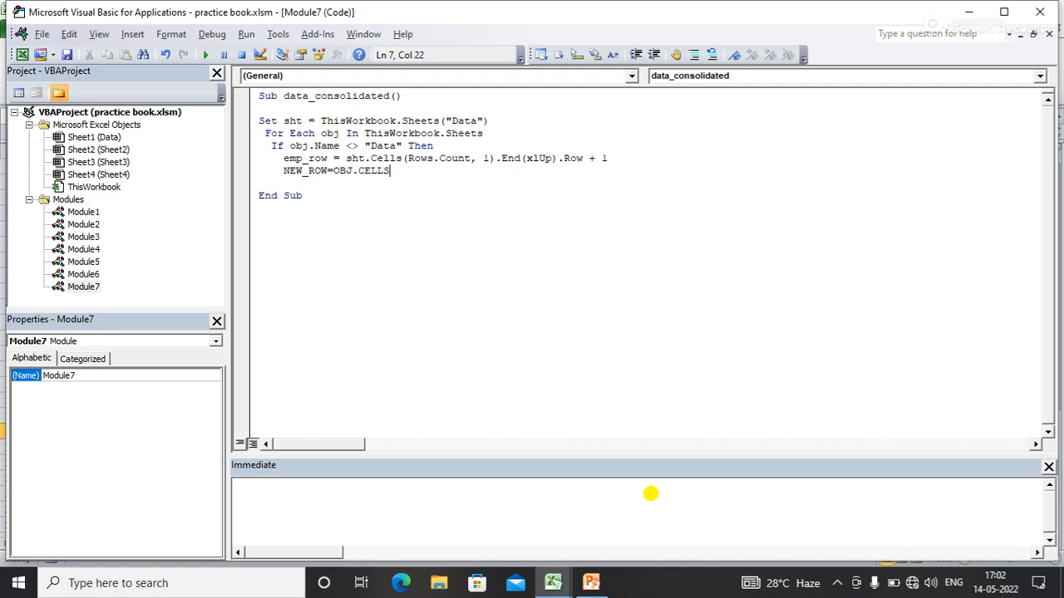
type("(ROWS.Count,1")
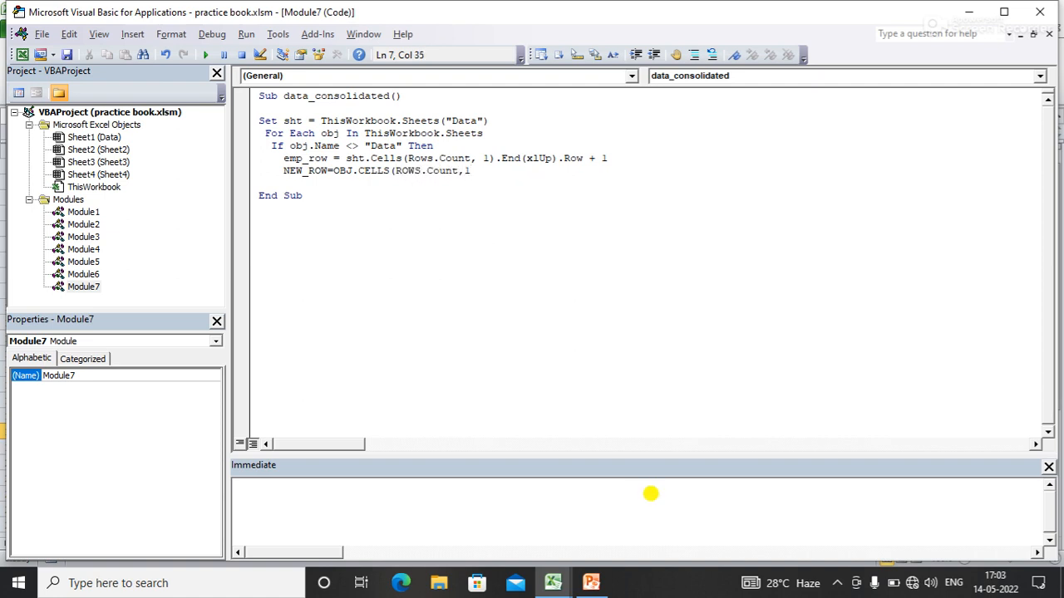
type(".EN")
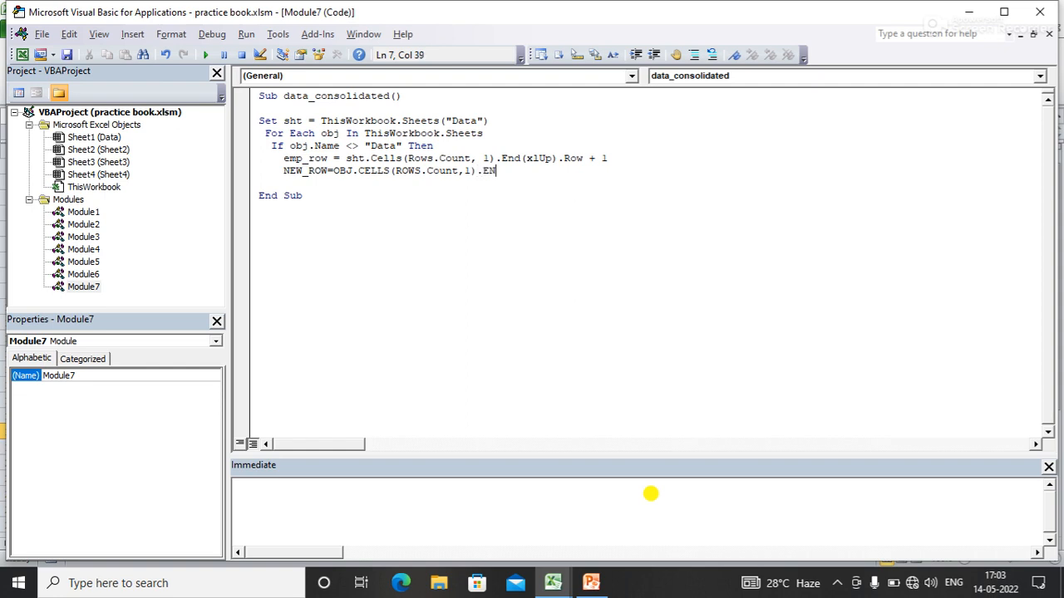
type("D(")
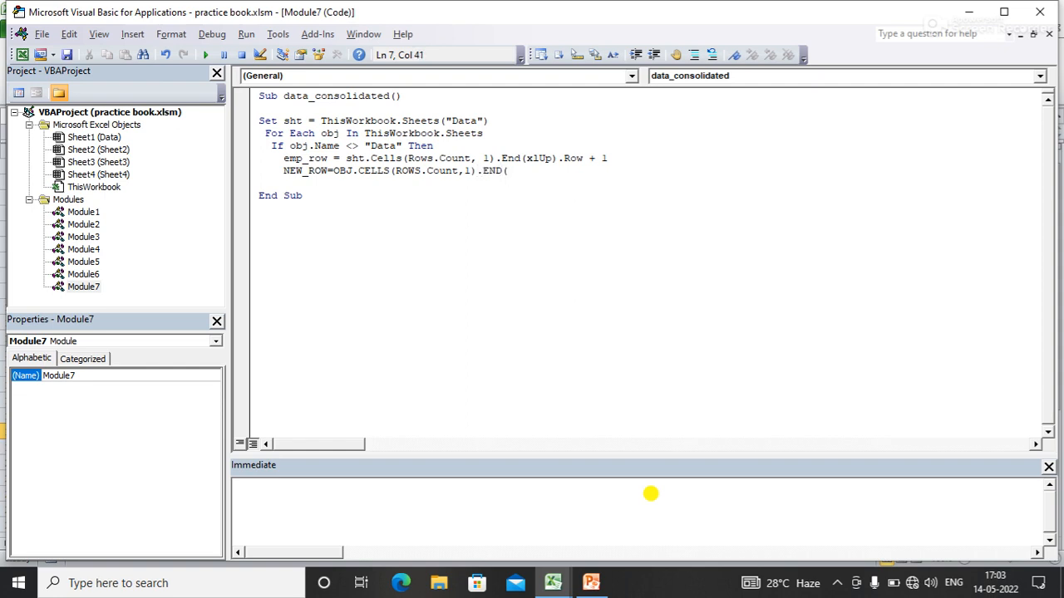
type("XLUP)")
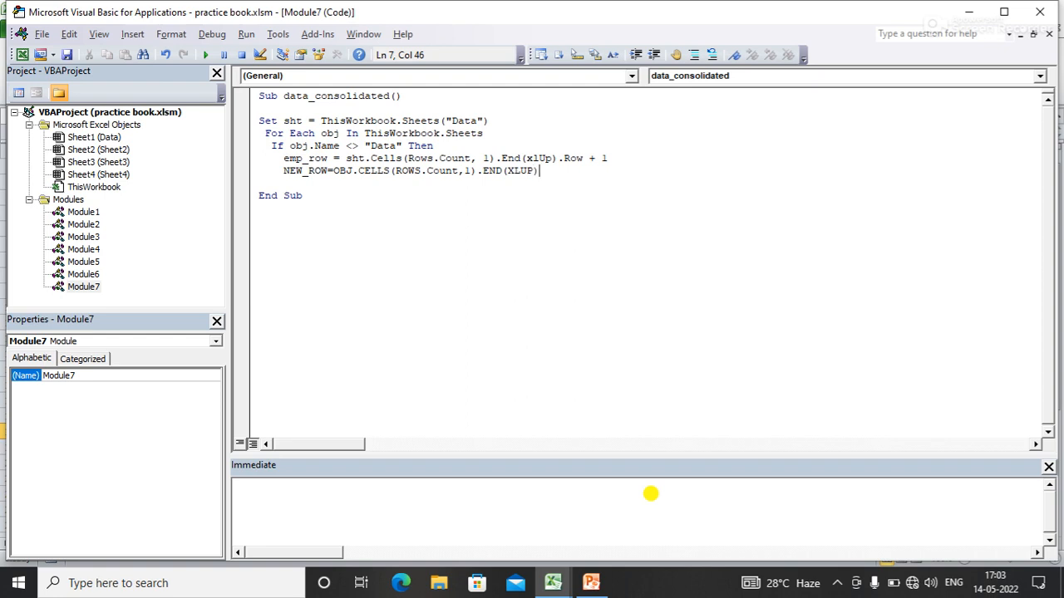
type(".ROW")
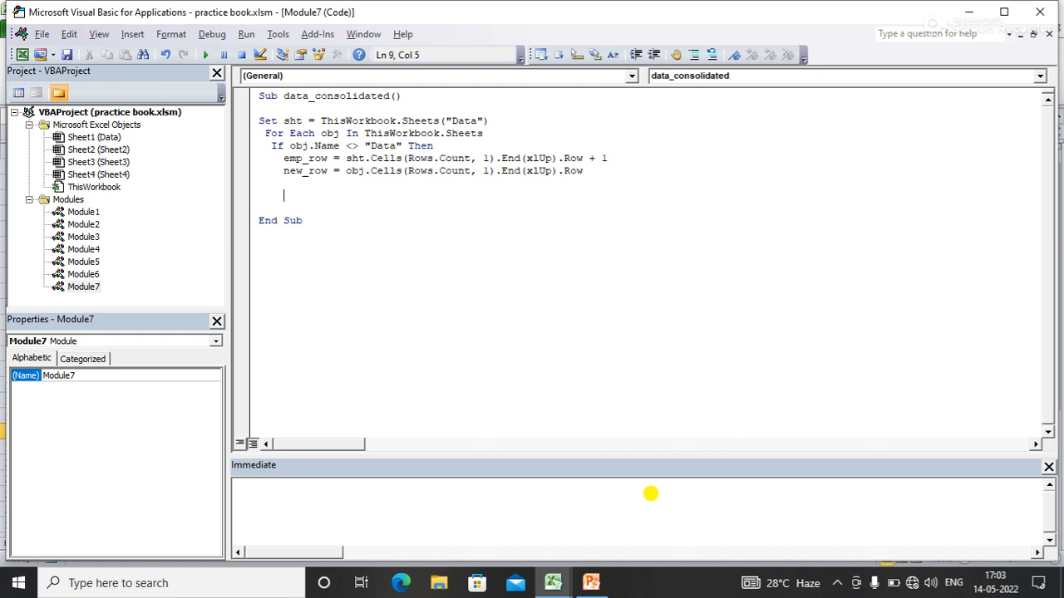
Begin the copy line with obj.Range( below the row-count lines
type("OBJ")
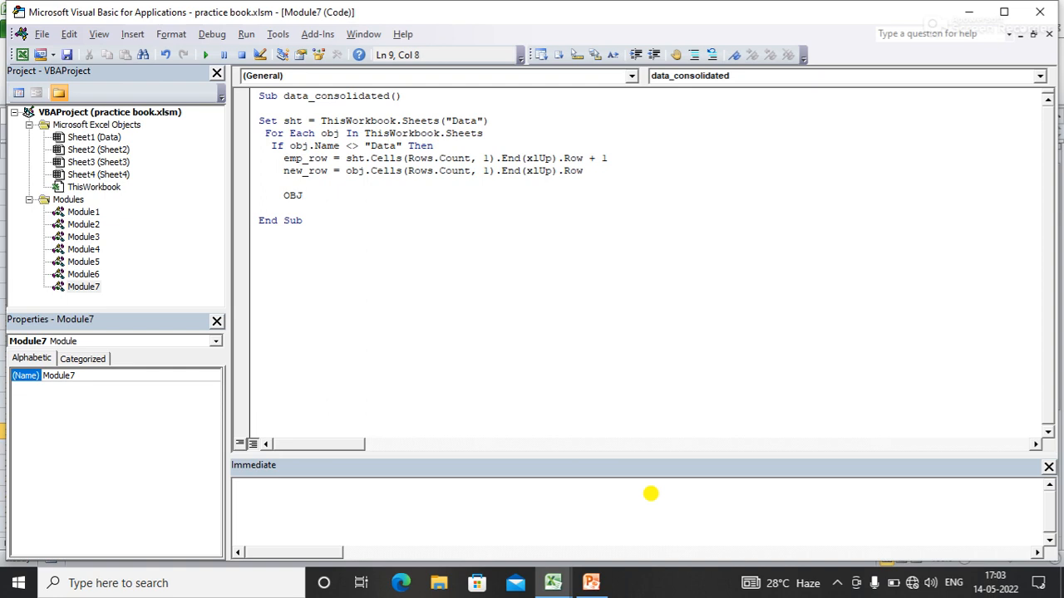
type(".RAN")
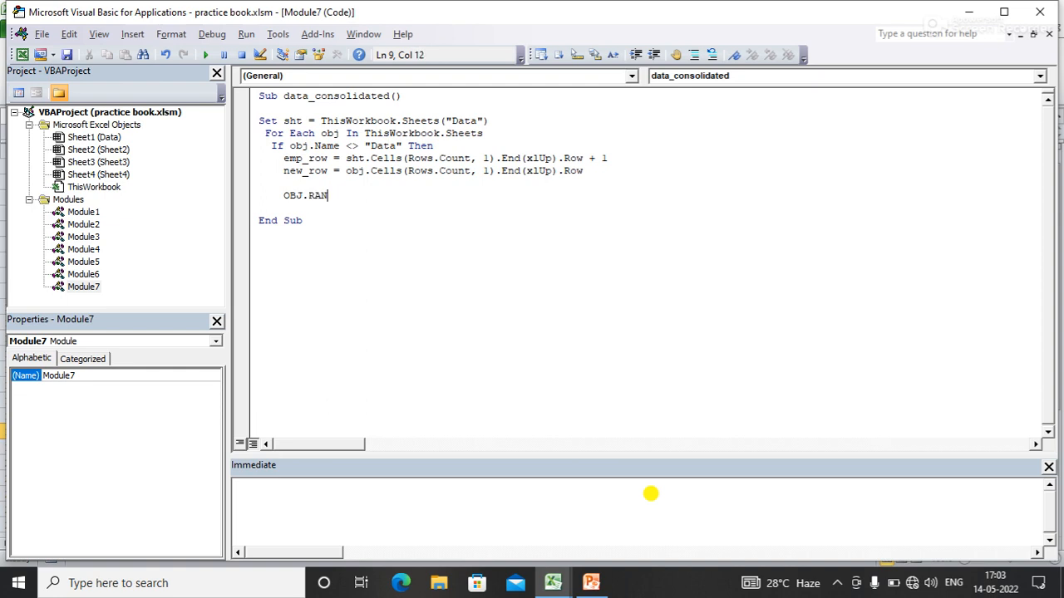
type("GE(")
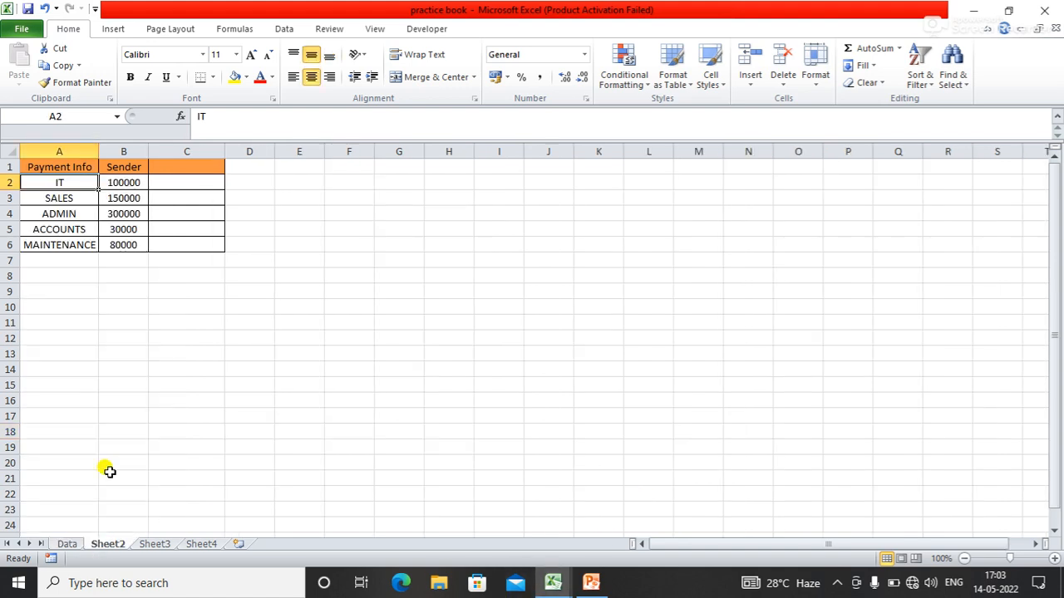
Review Sheet4, Sheet2 and the empty Data sheet, then return to the macro code
left_click(59, 167)
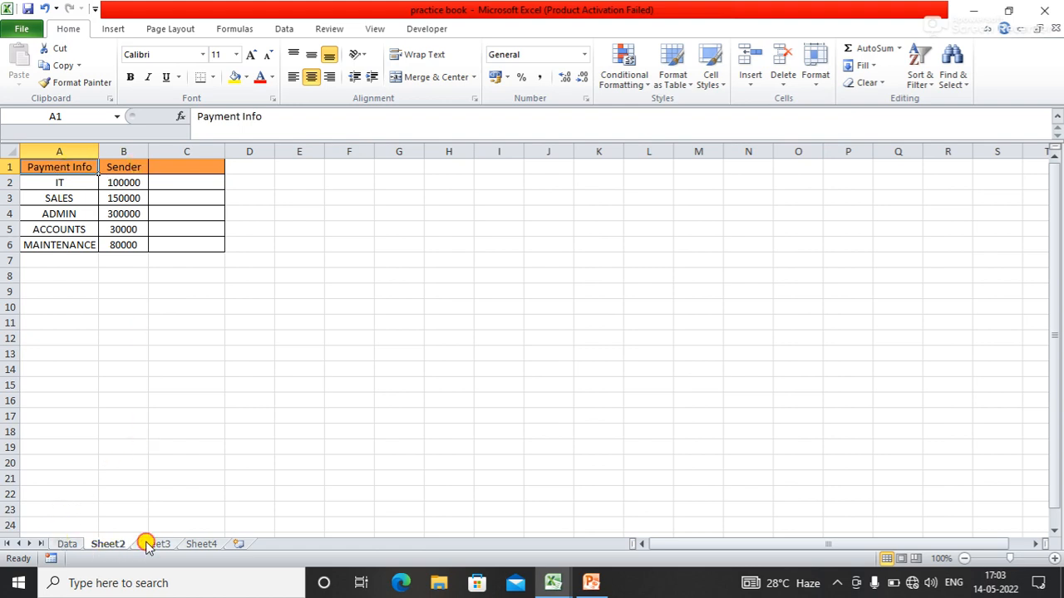
left_click(201, 543)
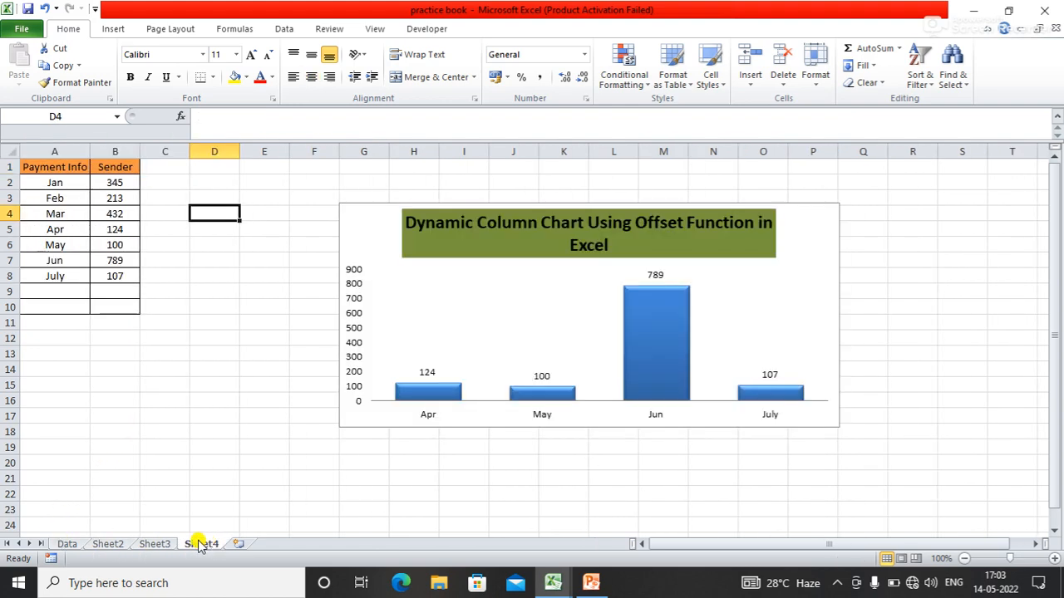
left_click(108, 543)
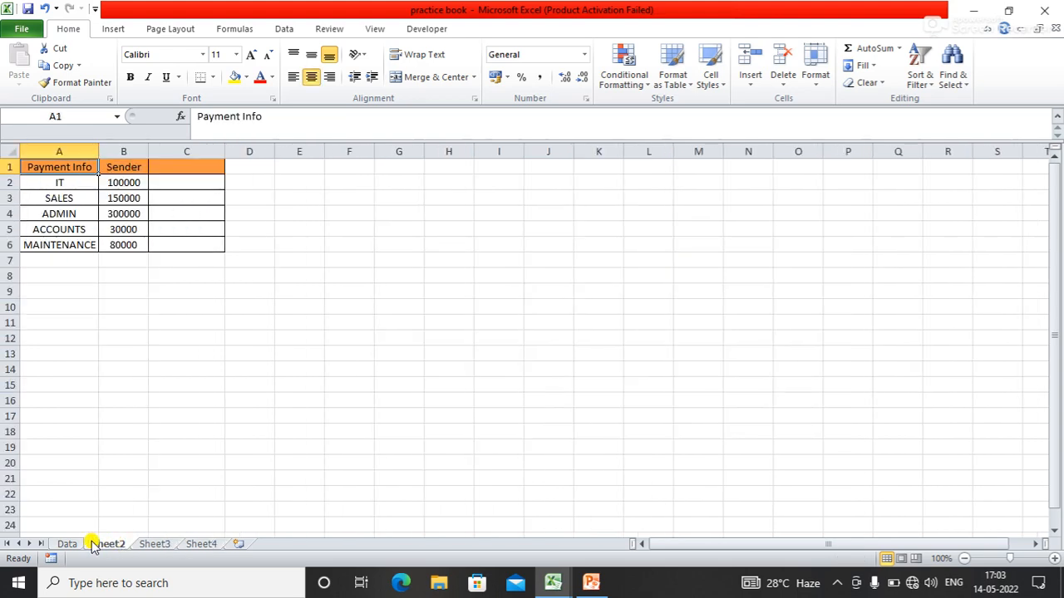
left_click(67, 543)
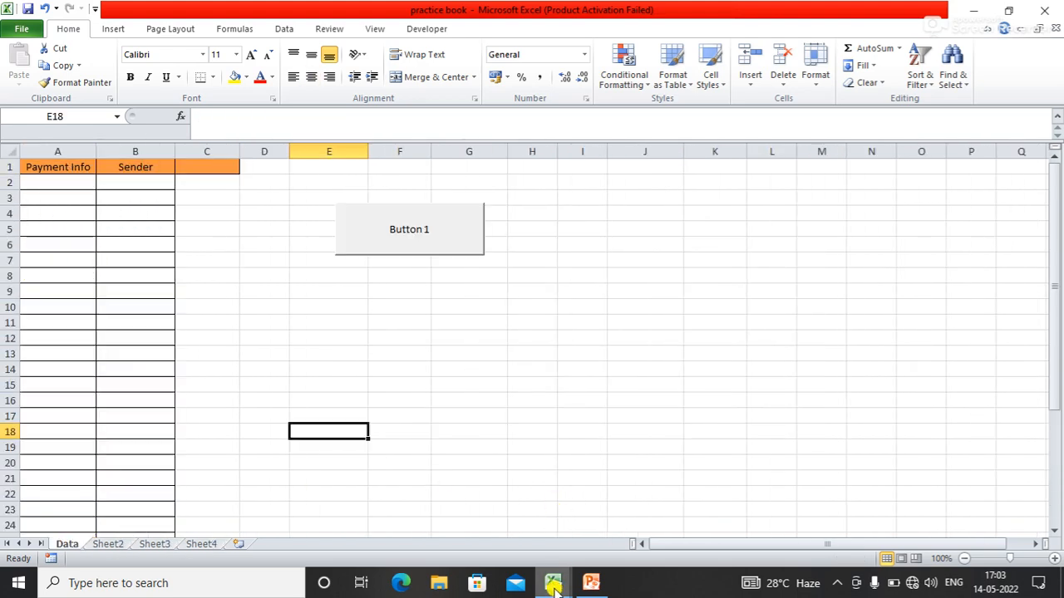
left_click(551, 582)
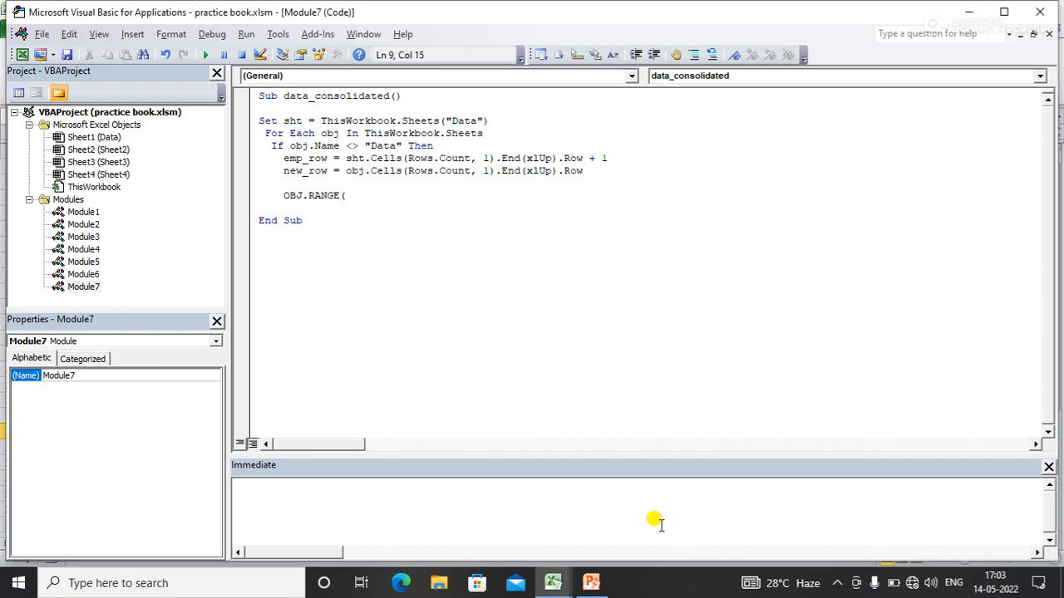
Complete the copy source as obj.Range("A2:B" & new_row).Copy
type("\"")
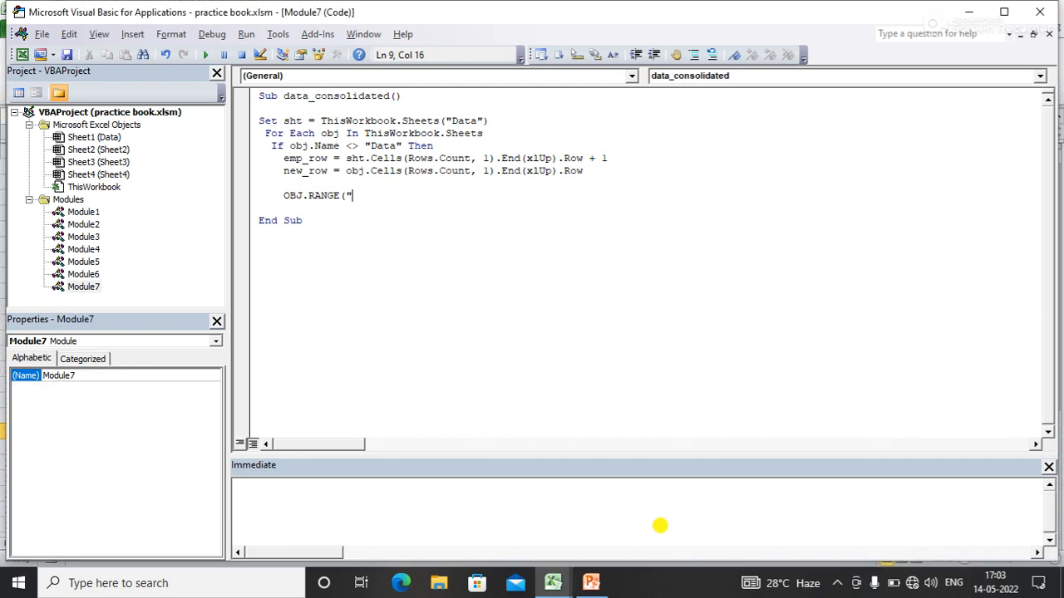
type("a")
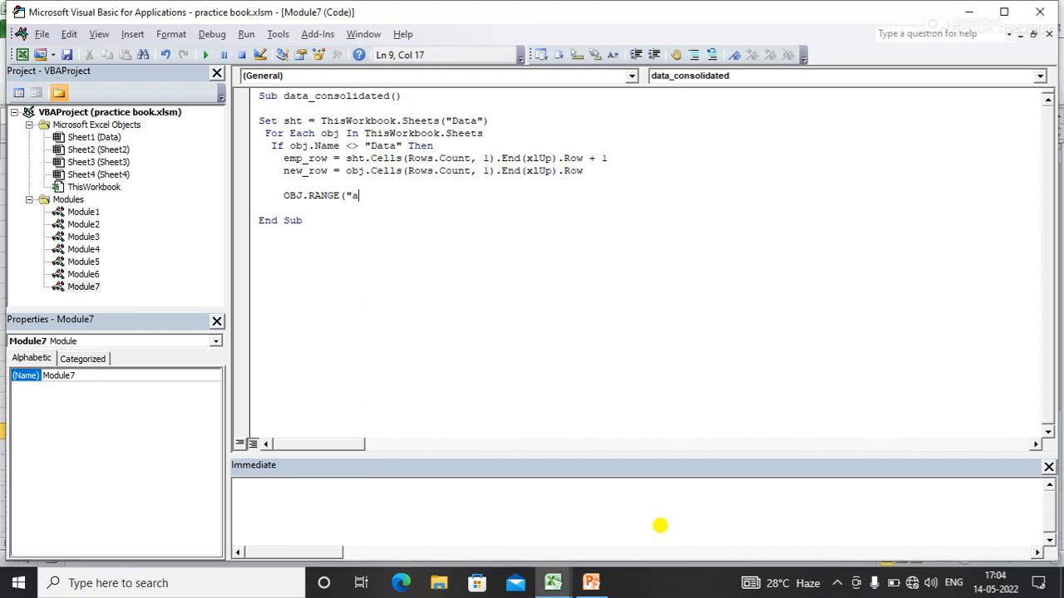
type("A")
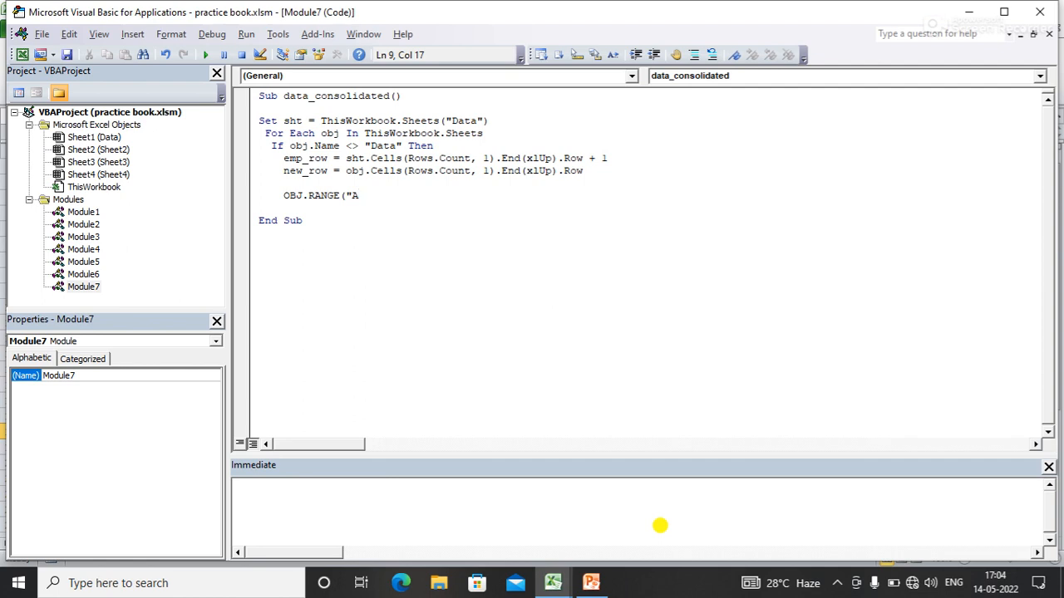
type("2:")
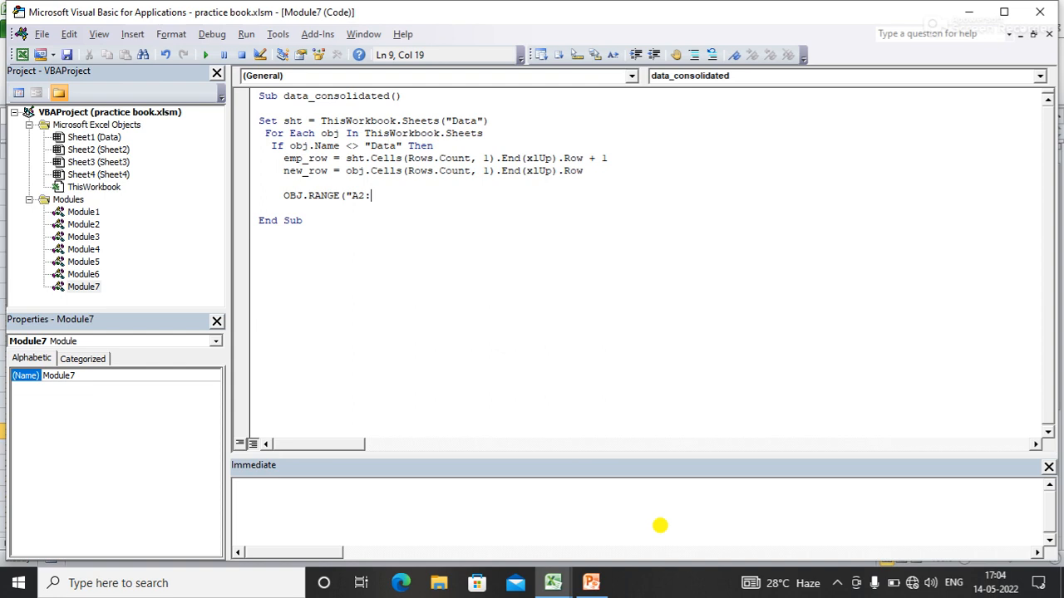
type("B\" &")
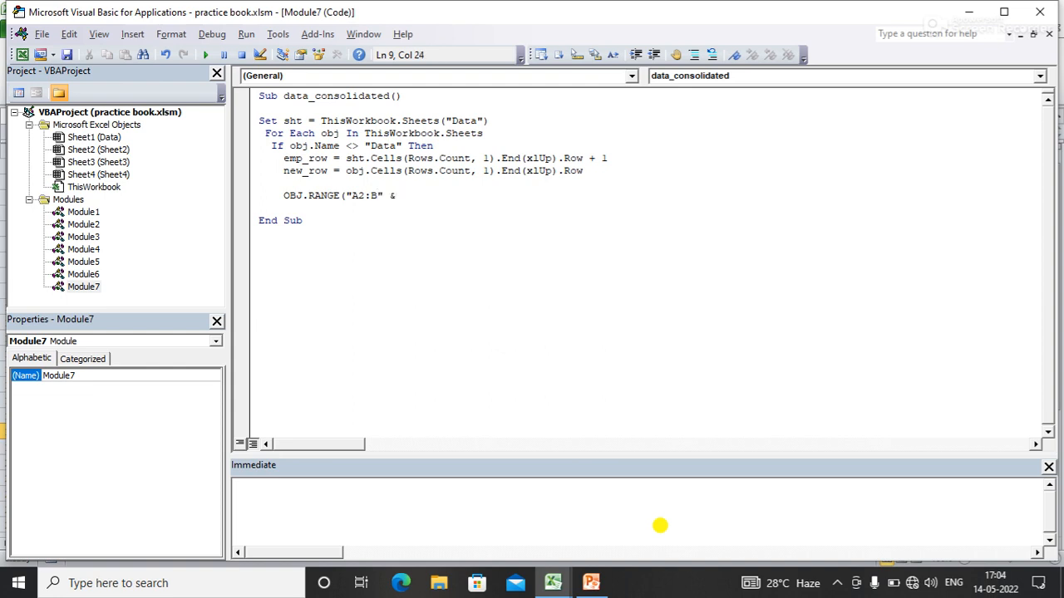
type("NEW")
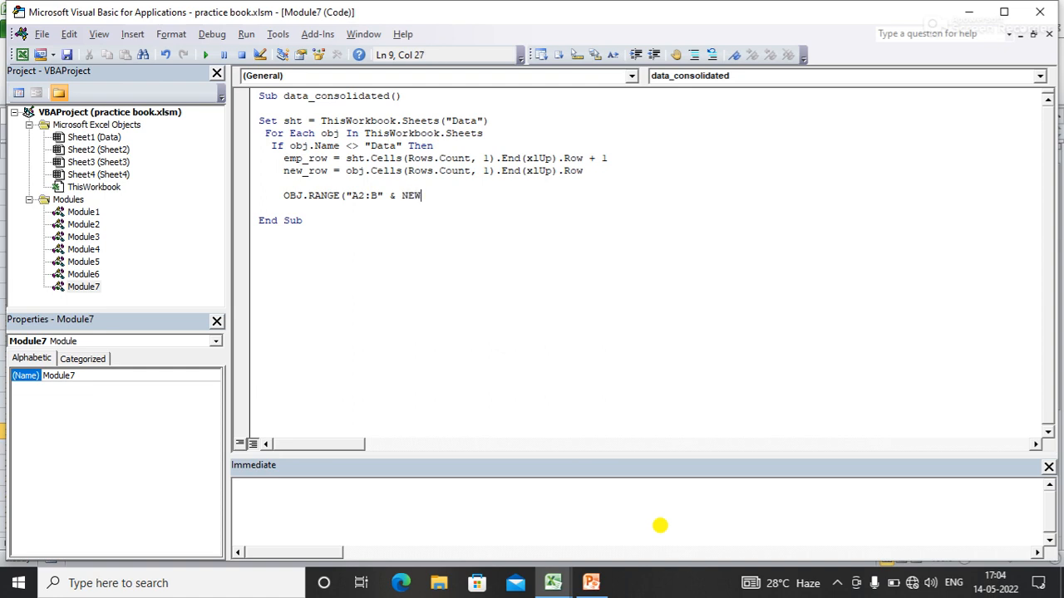
type("_ROW")
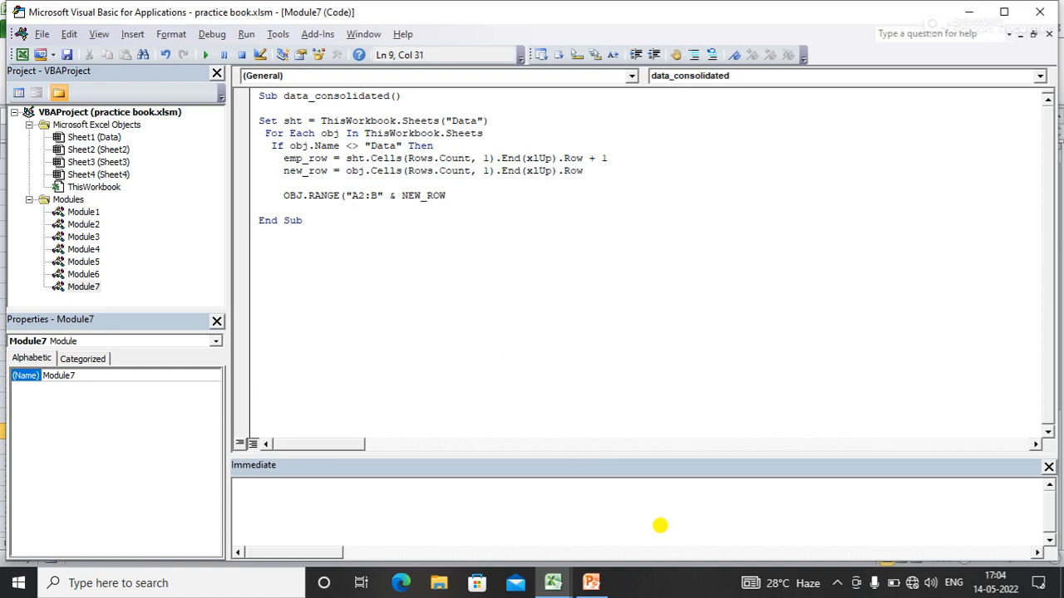
type(".COP")
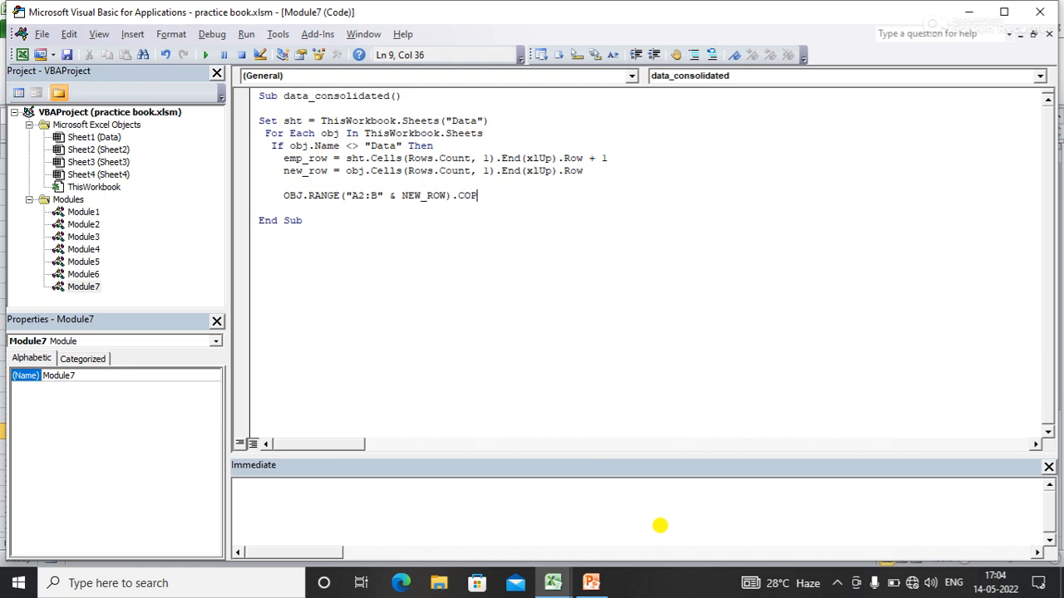
type("Y")
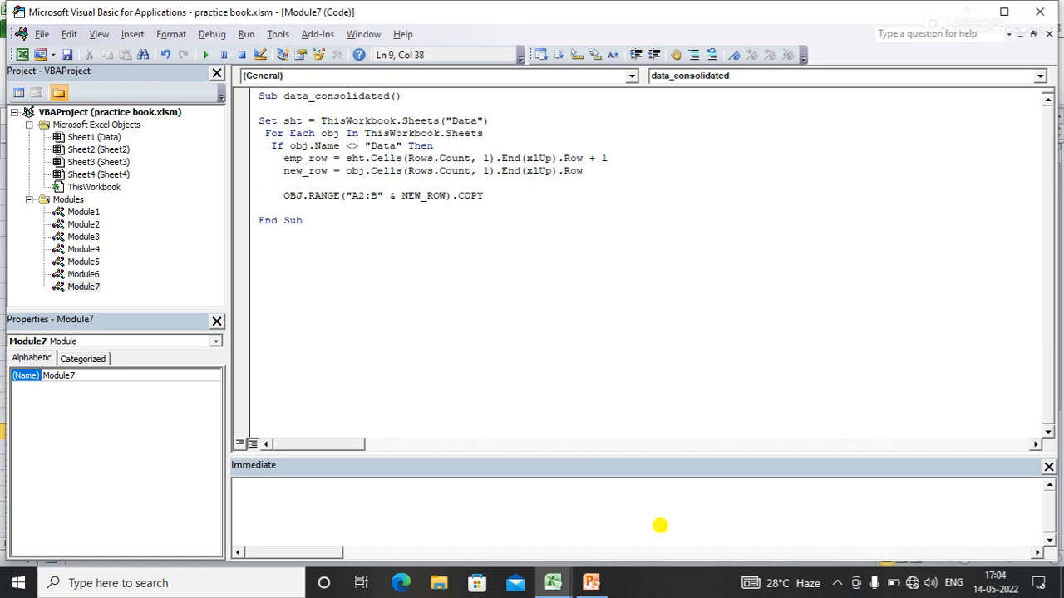
Set the copy destination to sht.Range("A" & emp_row)
type("SHT")
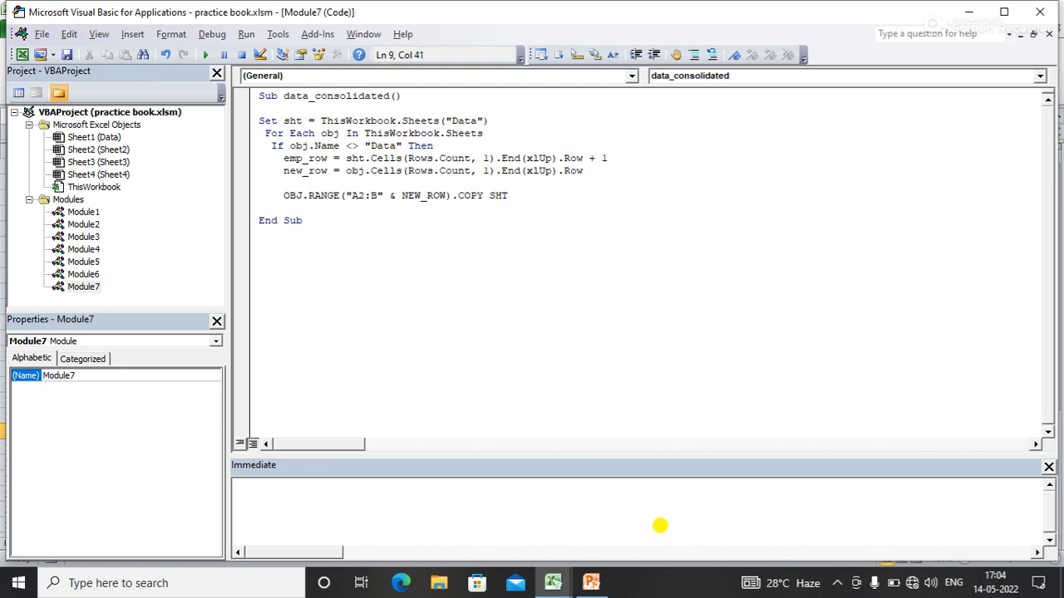
type(".RANGE")
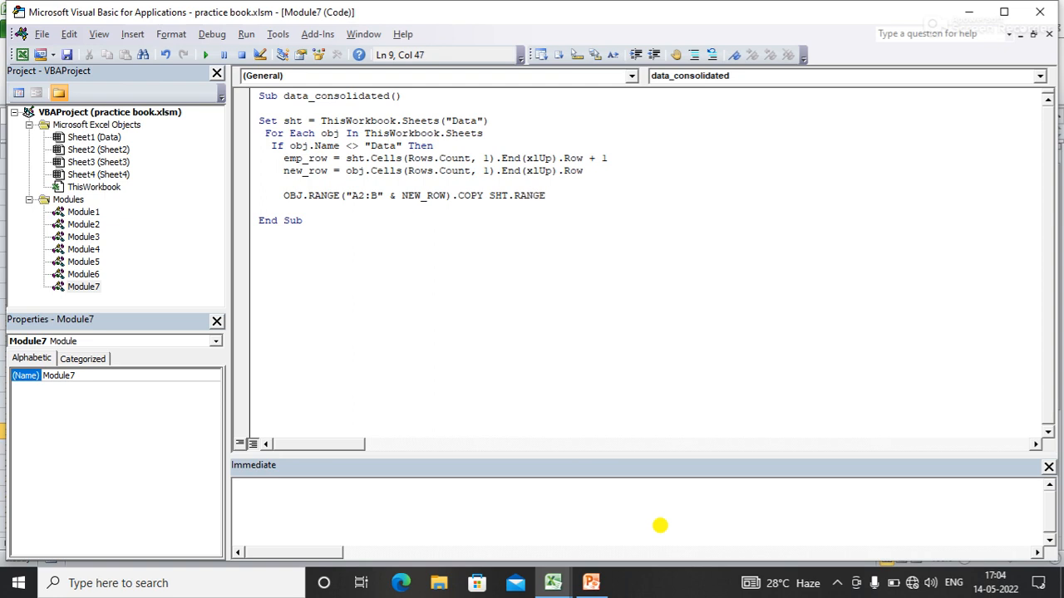
type("(\"")
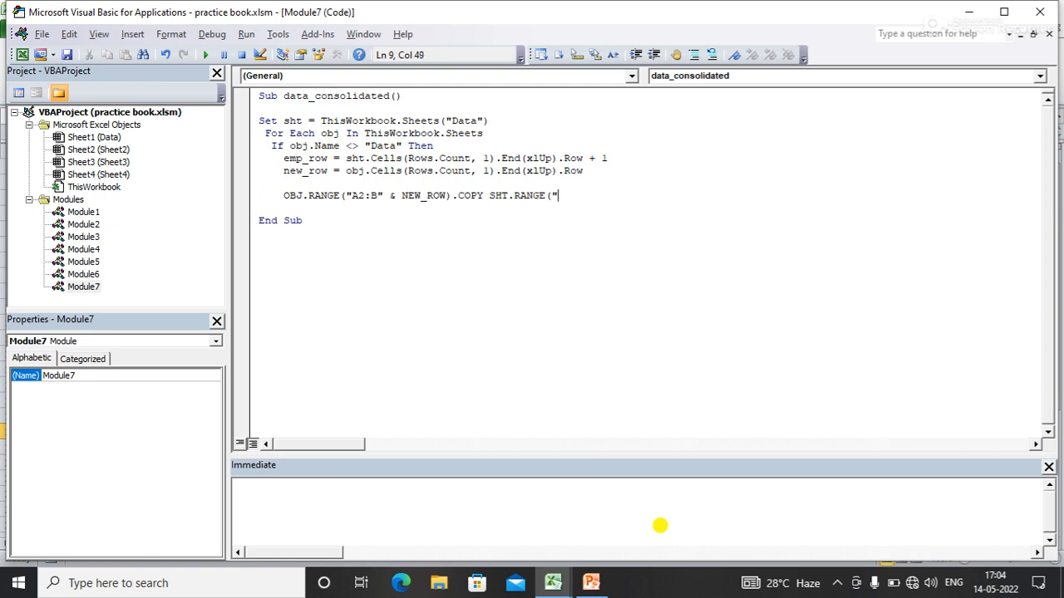
type("A")
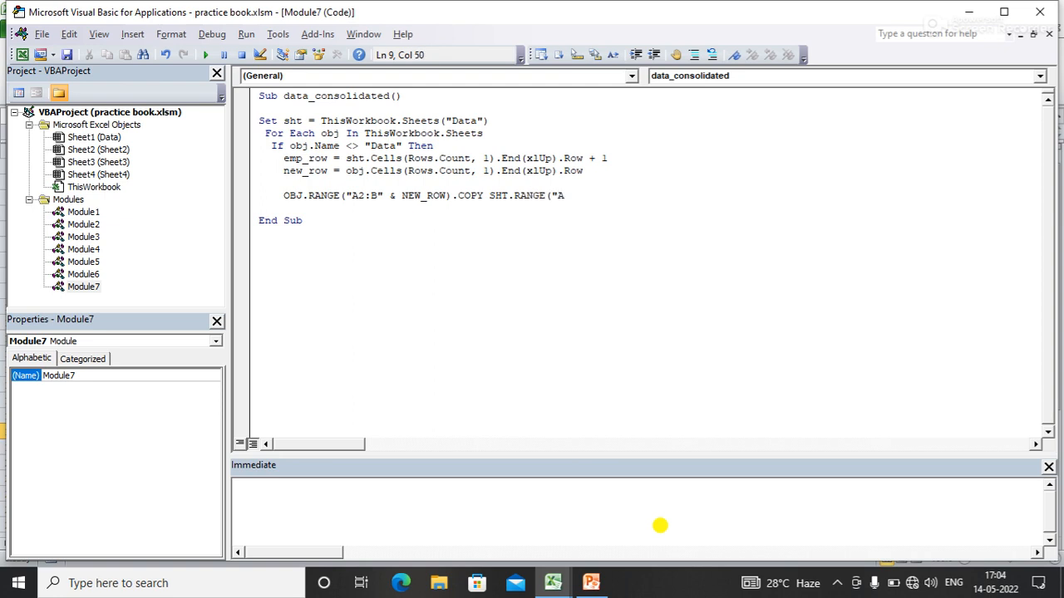
type("\" &")
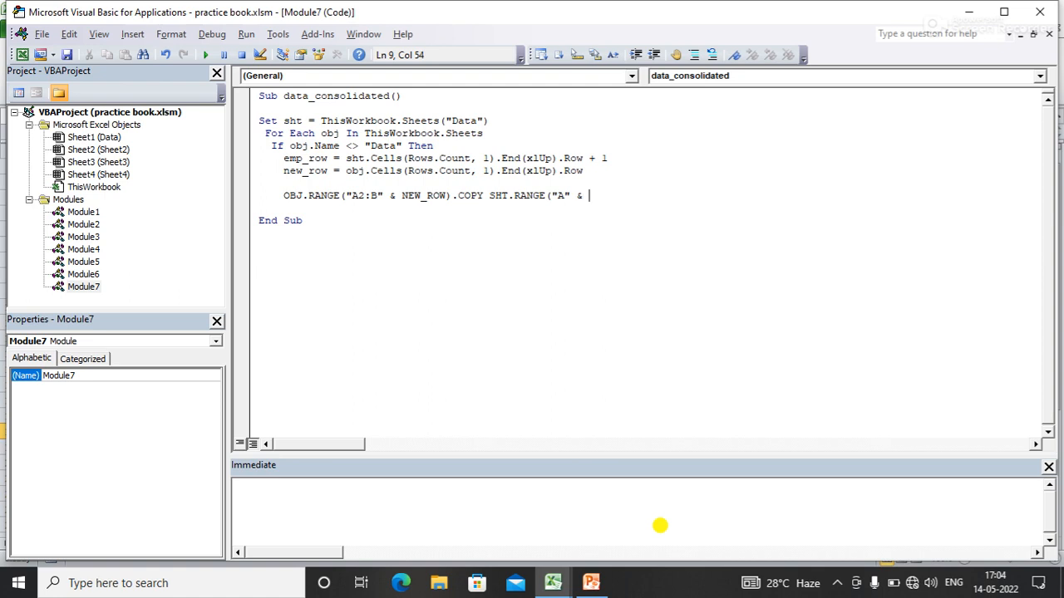
type("EMP_")
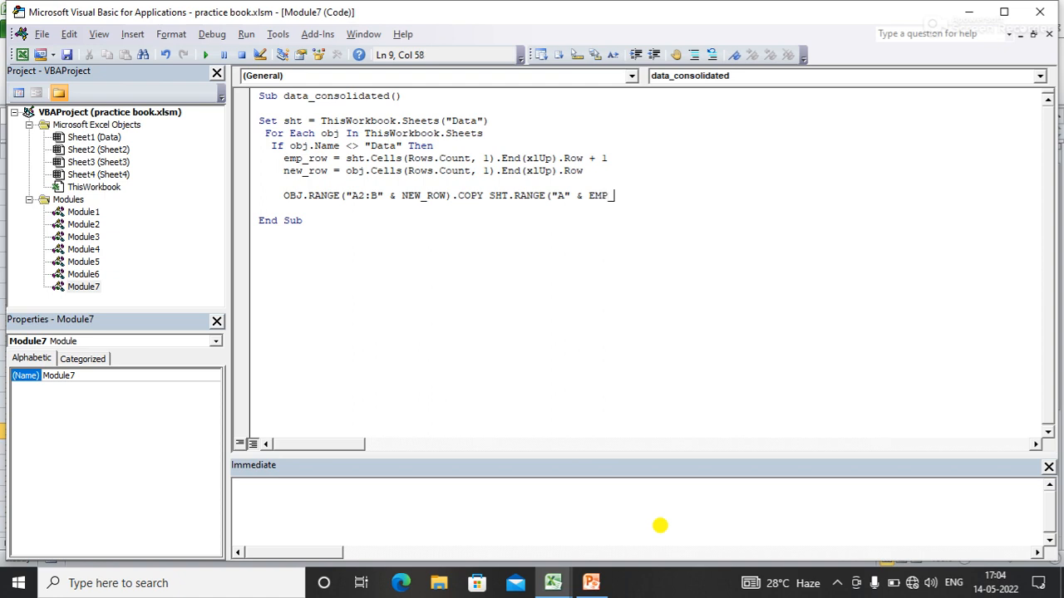
type("ROW")
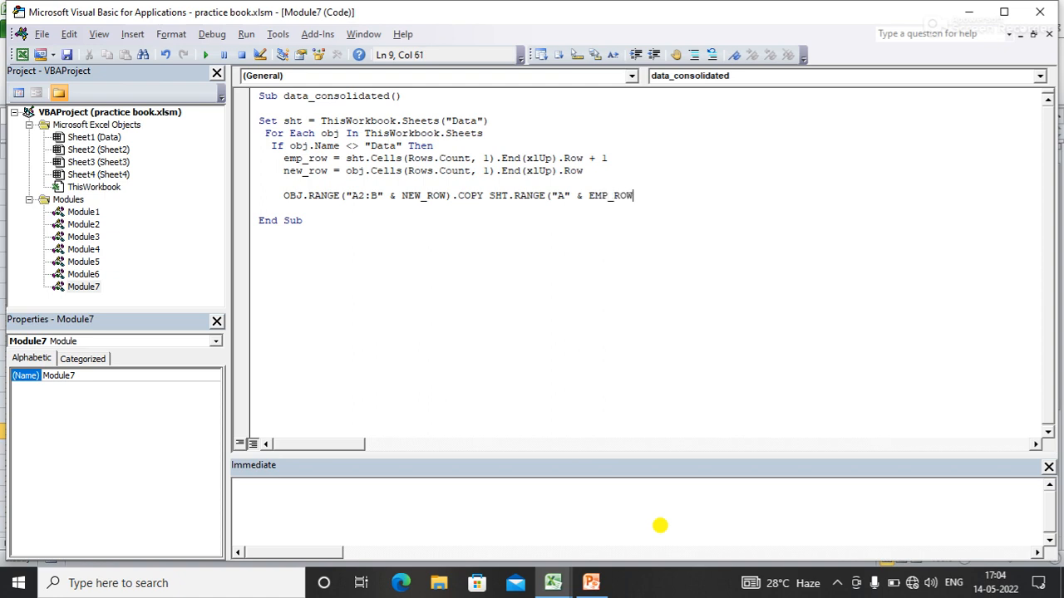
type(").Copy sht.Range(\"A\" & emp_row")
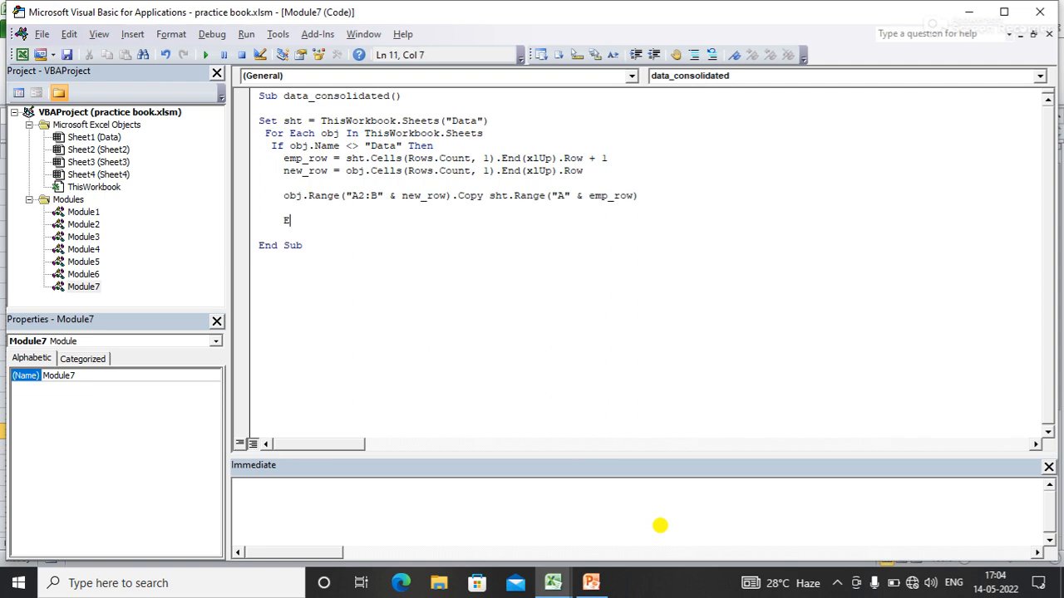
Add End If after the copy line and Next before End Sub
type("nd If")
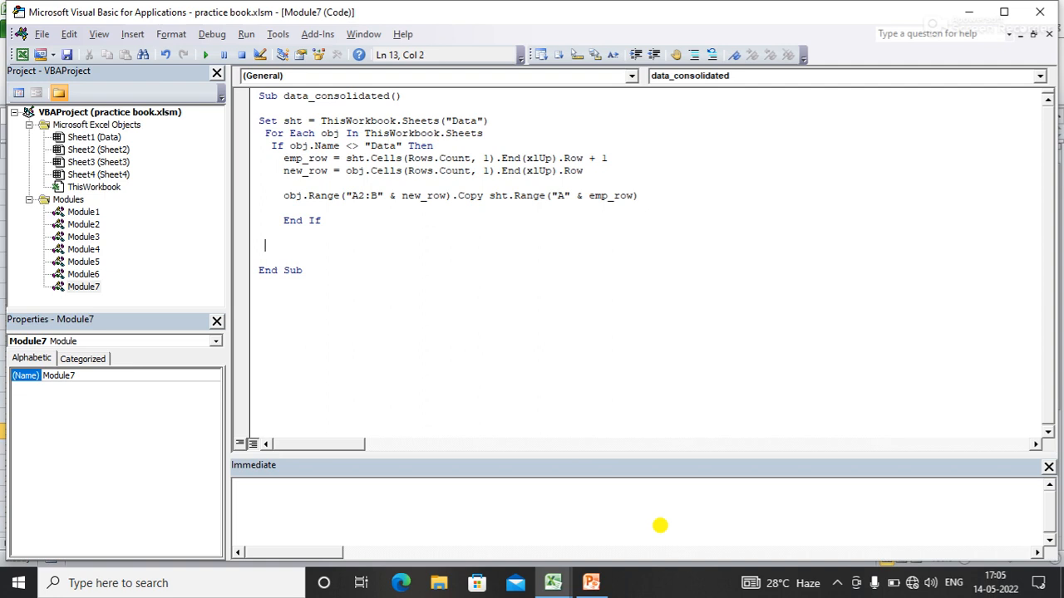
type("NEXT")
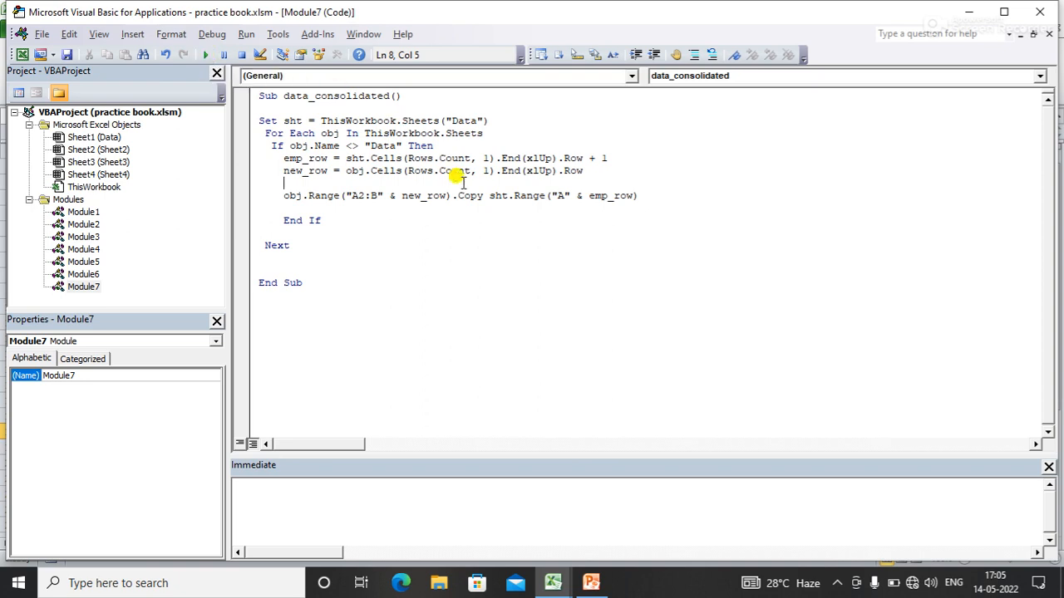
mouse_move(519, 505)
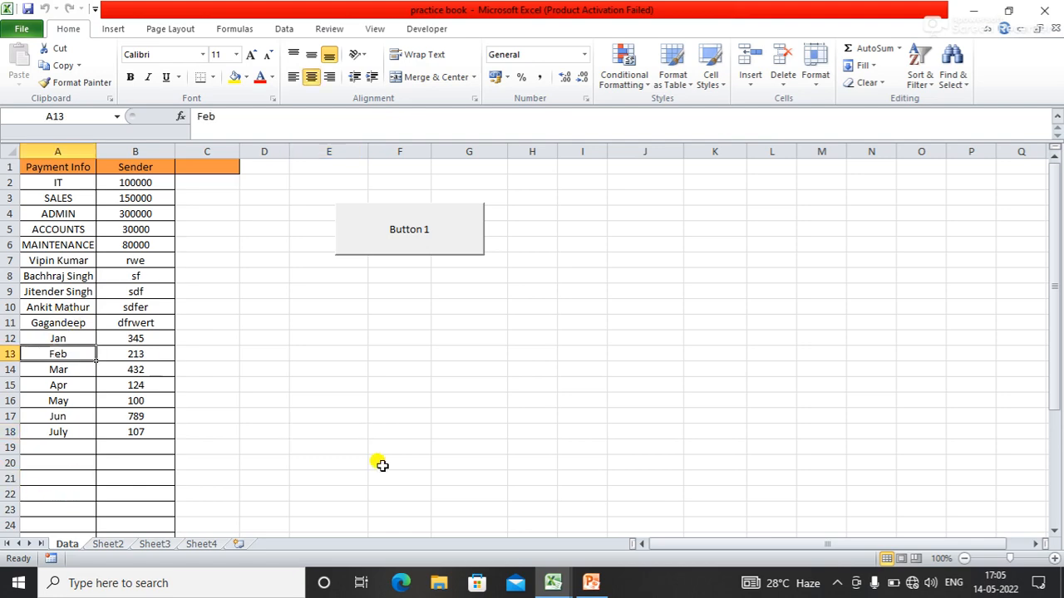
mouse_move(551, 582)
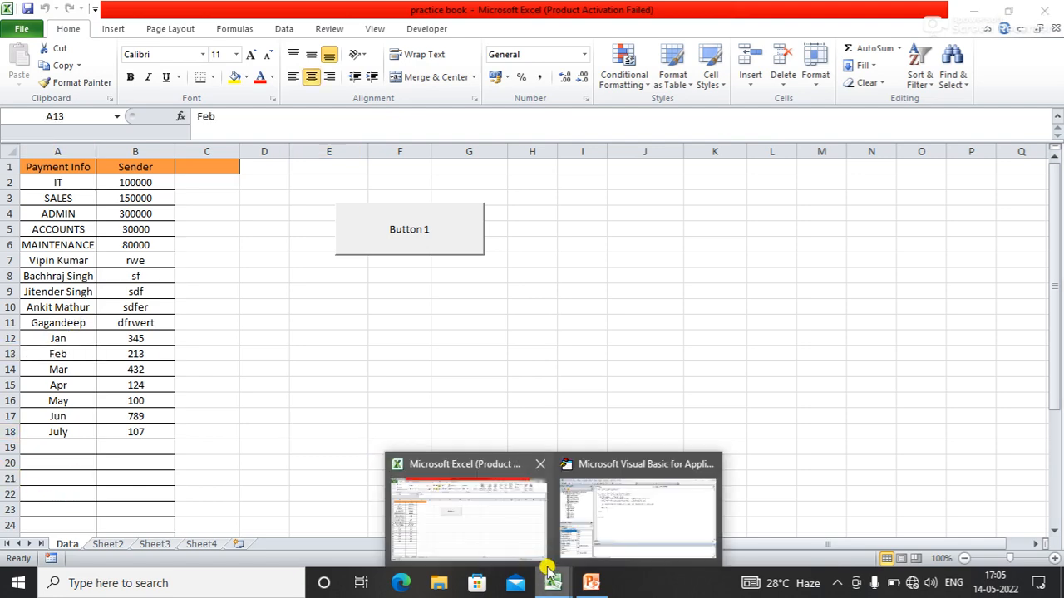